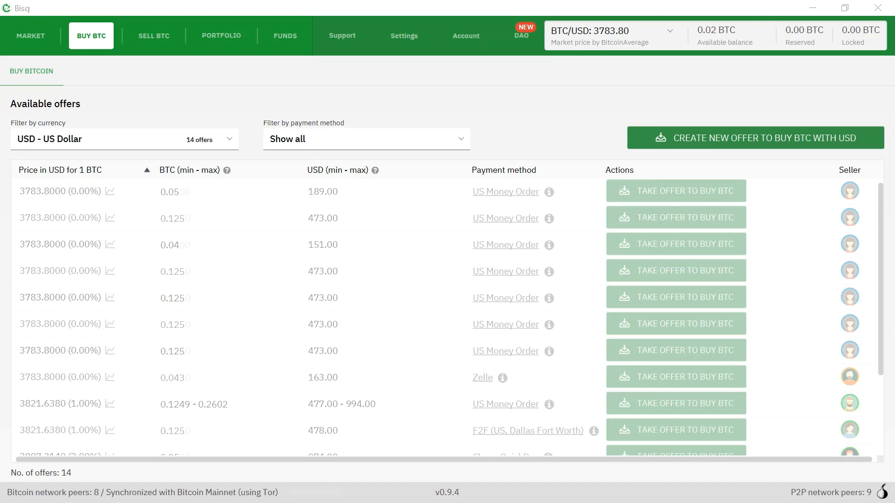
mouse_move(325, 12)
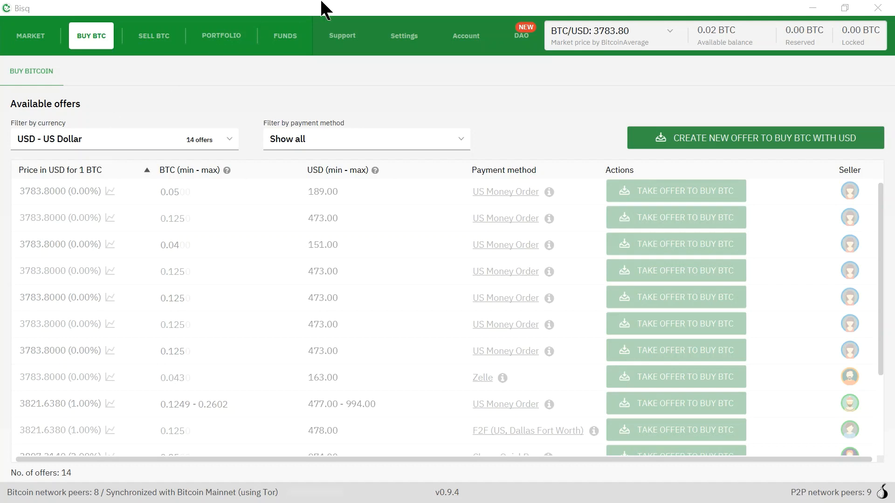
mouse_move(314, 23)
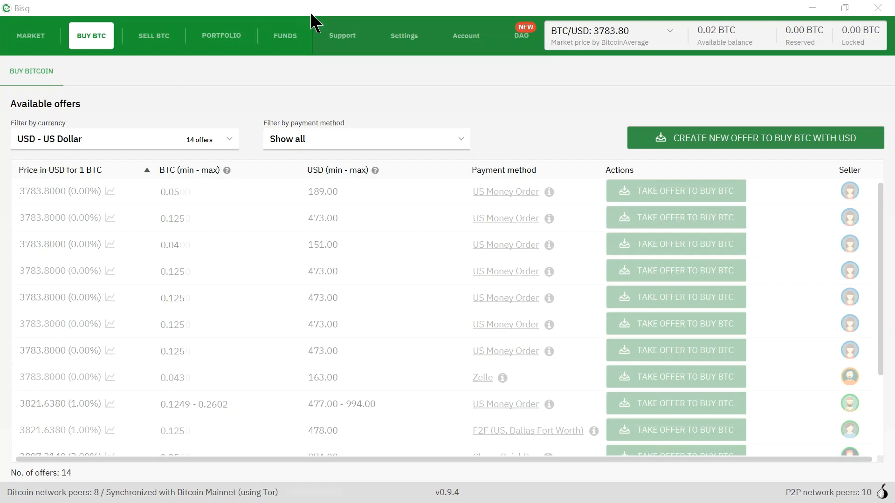
mouse_move(715, 46)
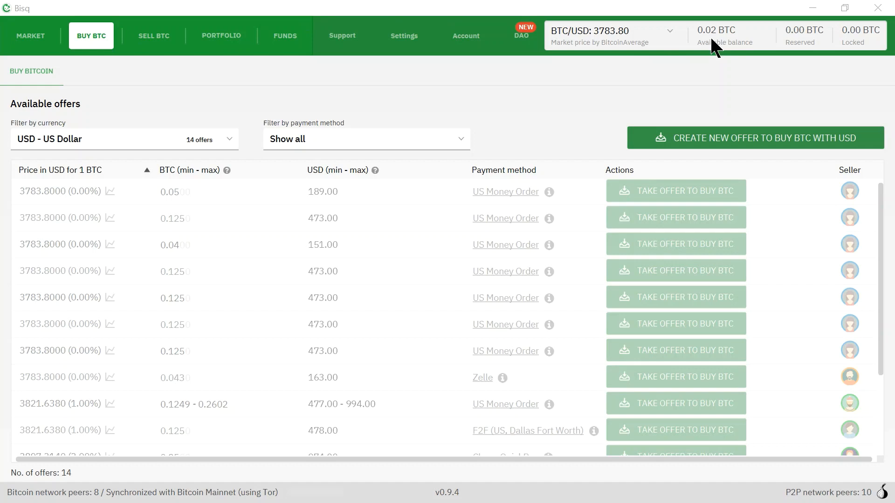
mouse_move(759, 46)
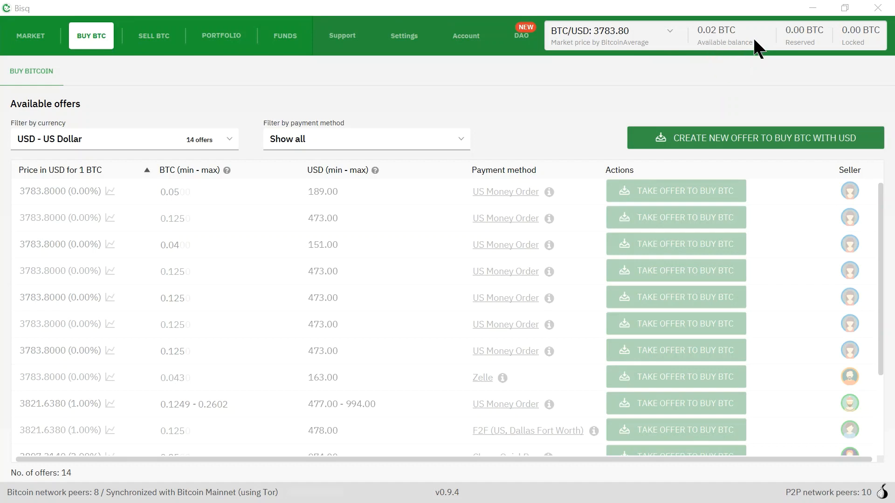
mouse_move(705, 44)
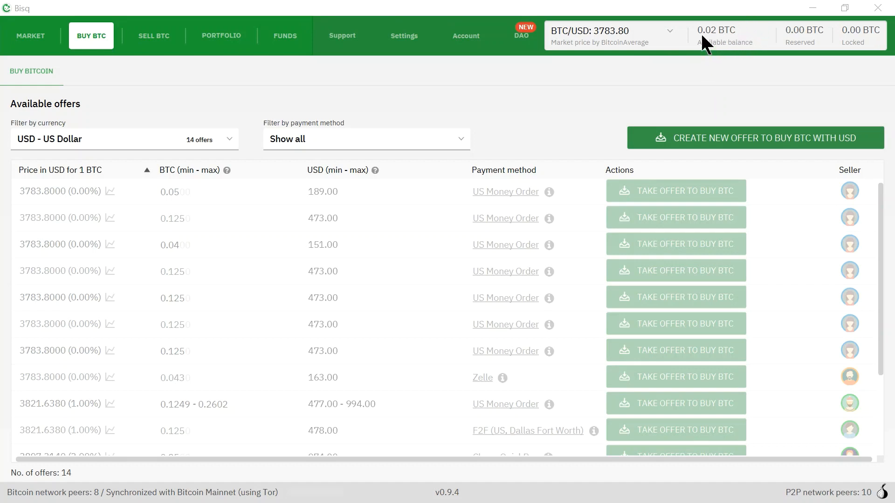
mouse_move(710, 60)
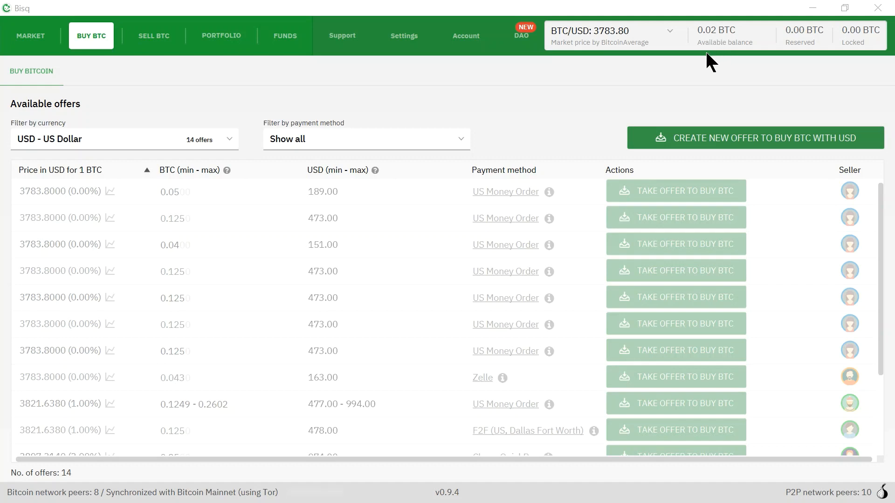
mouse_move(110, 59)
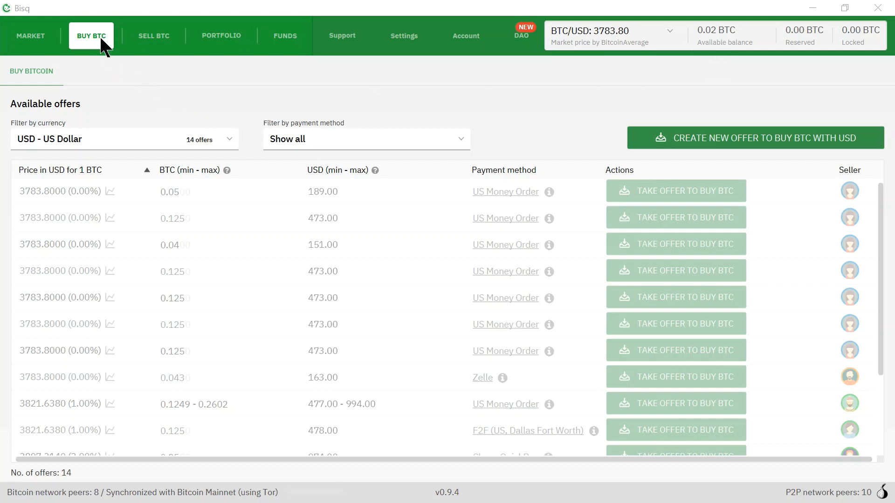
mouse_move(142, 143)
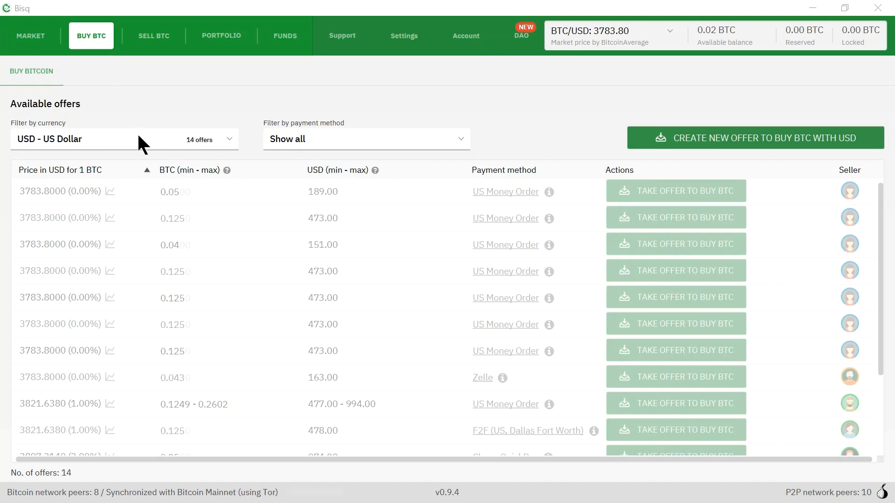
mouse_move(248, 157)
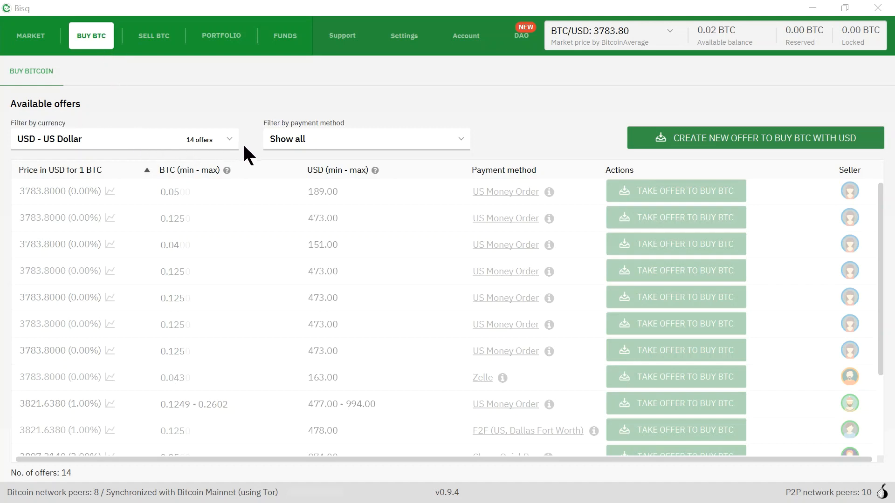
mouse_move(231, 149)
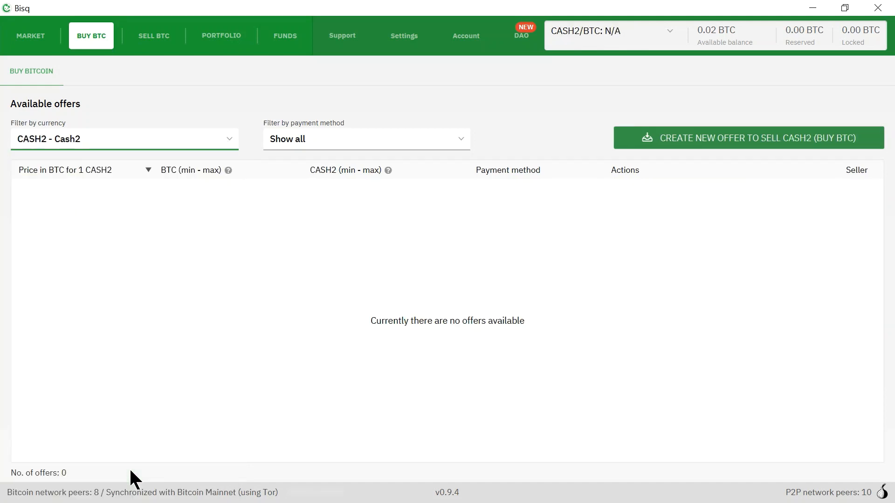
mouse_move(476, 276)
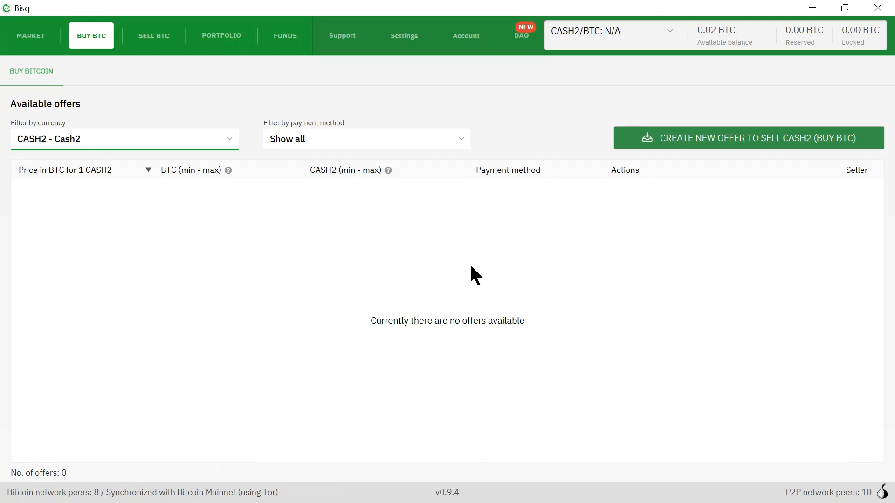
mouse_move(520, 318)
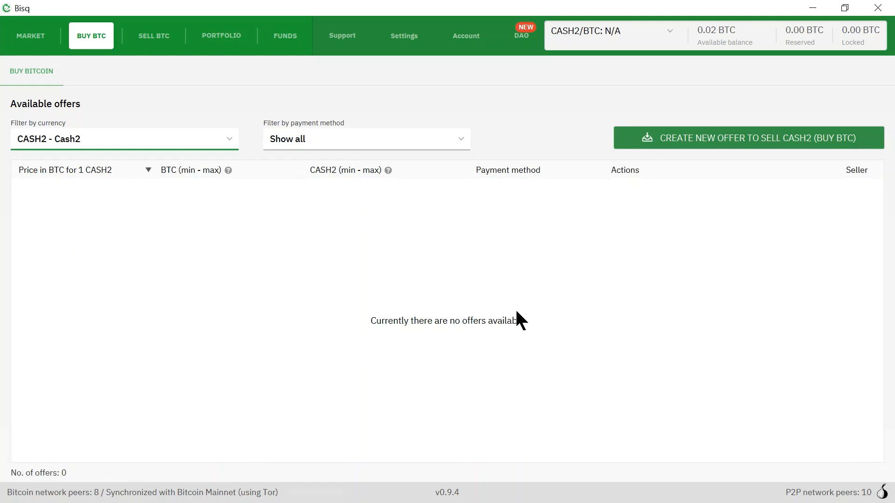
mouse_move(679, 152)
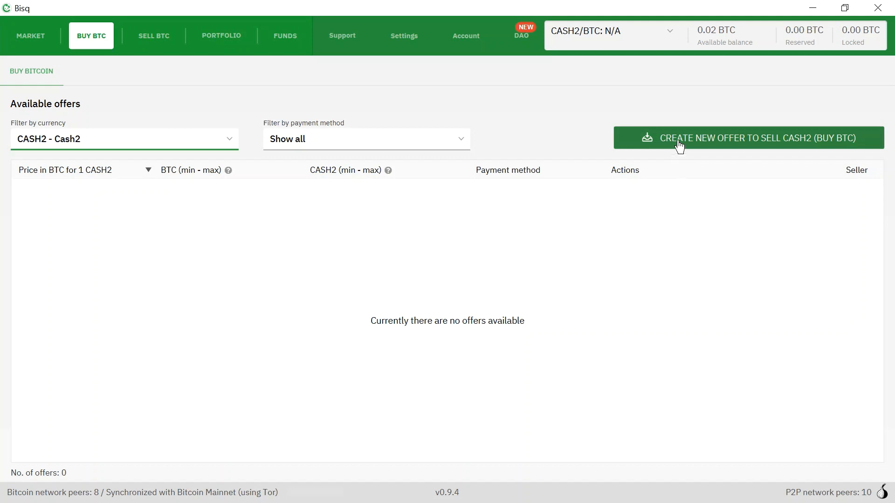
mouse_move(748, 147)
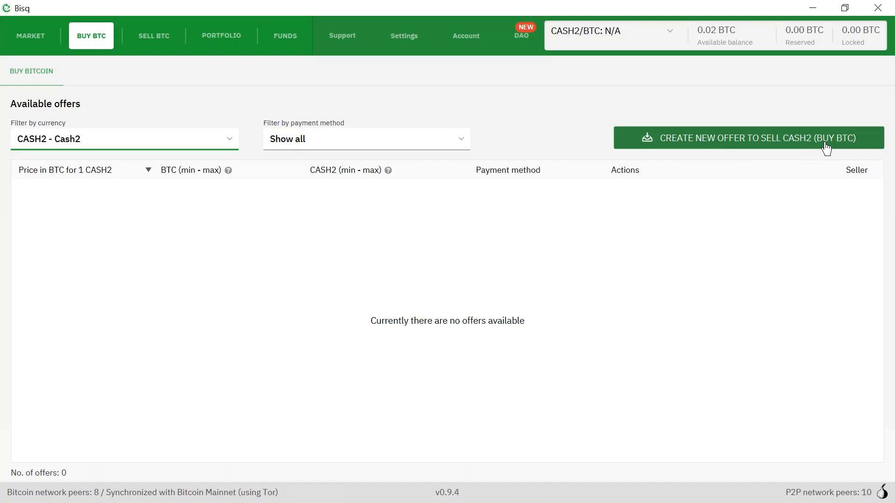
mouse_move(745, 150)
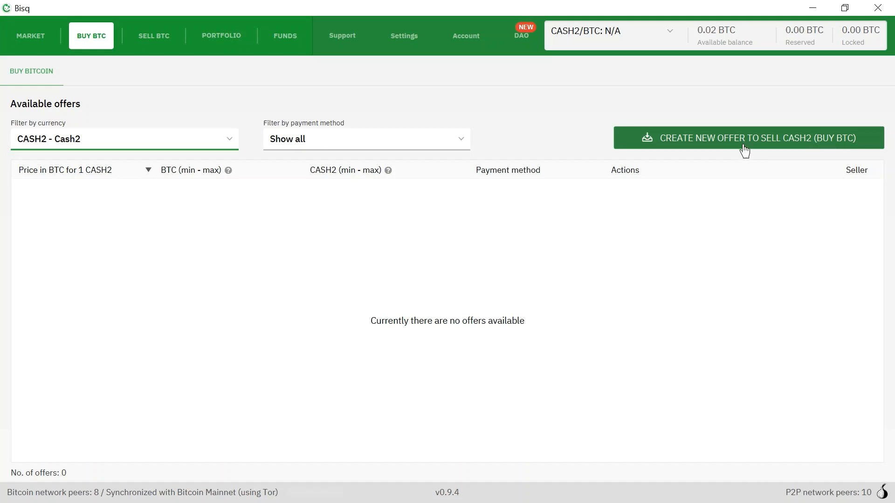
Step: Start a new offer selling CASH2 for BTC and place the cursor in the fixed price field
click(748, 137)
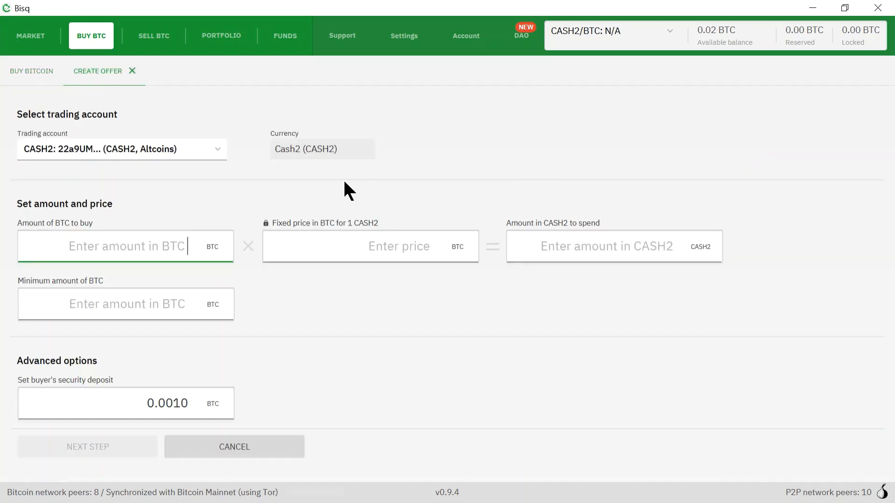
mouse_move(340, 190)
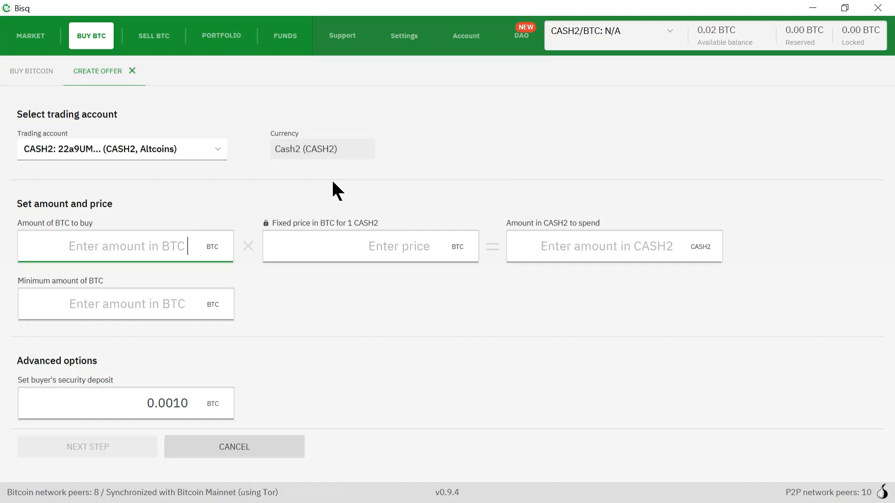
mouse_move(54, 154)
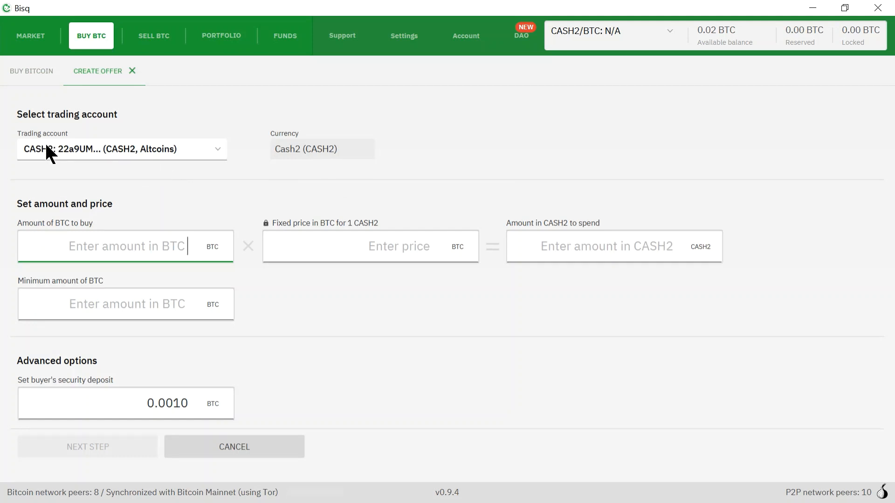
mouse_move(102, 158)
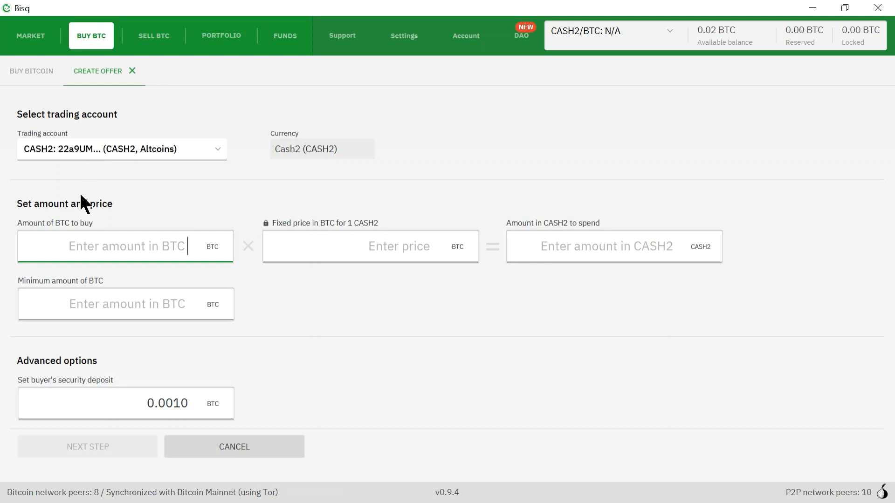
mouse_move(66, 238)
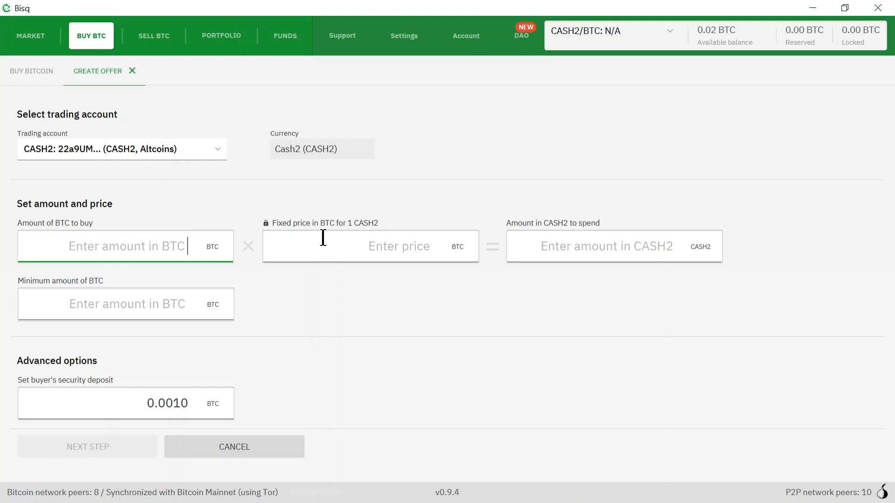
mouse_move(361, 255)
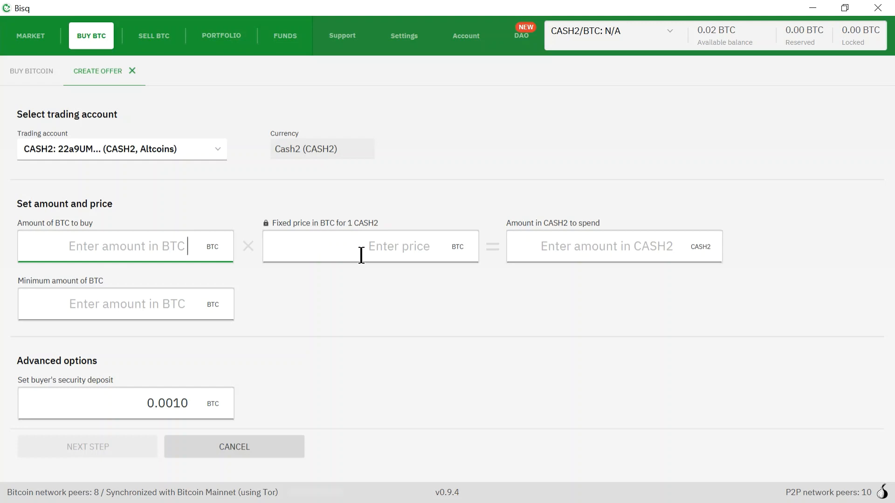
click(369, 246)
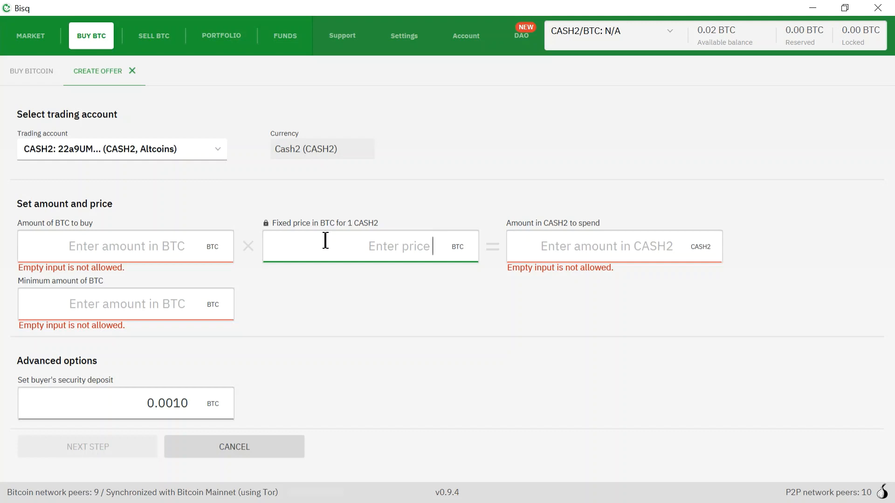
Step: Enter a 0.0001 BTC price and 0.01 BTC amount and minimum, totalling 100 CASH2
text(.0001)
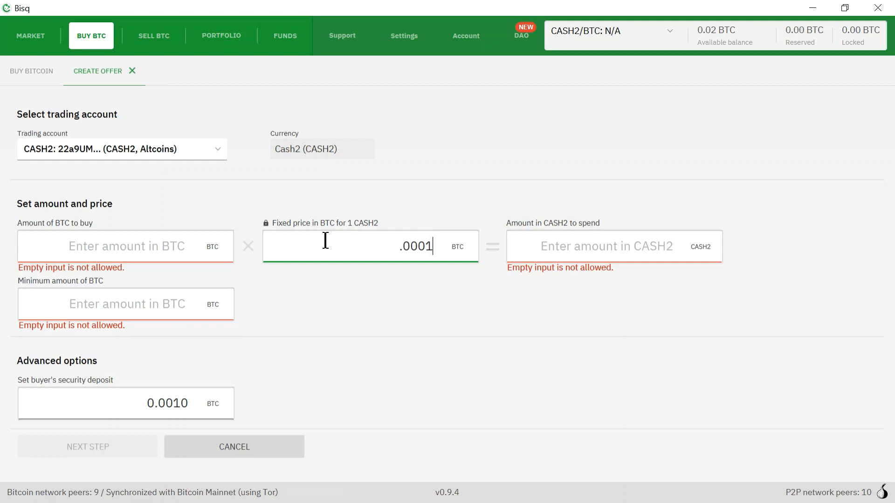
mouse_move(373, 252)
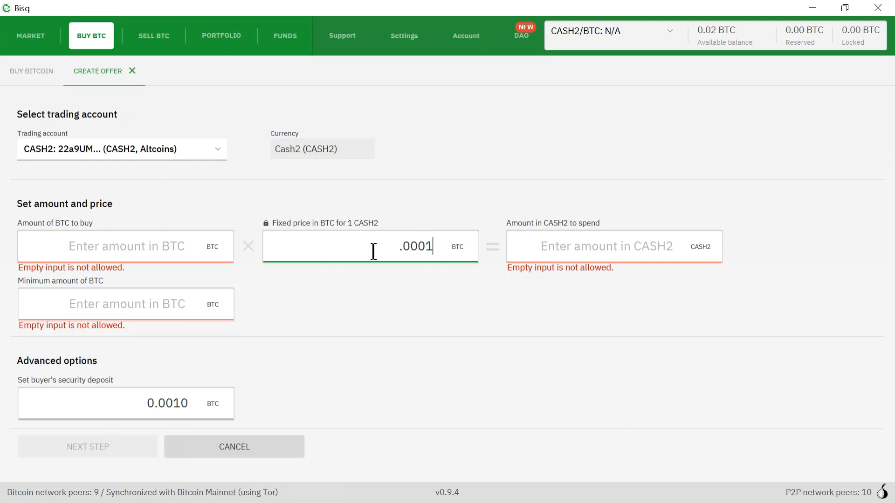
mouse_move(304, 280)
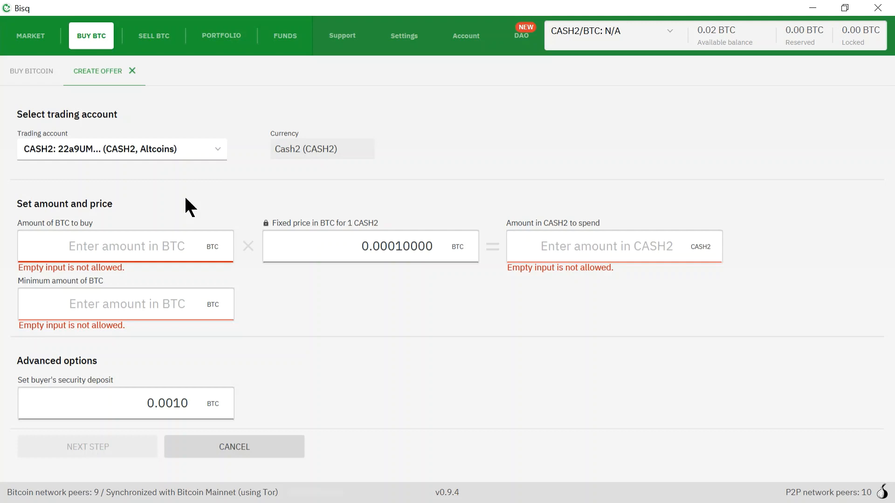
mouse_move(185, 188)
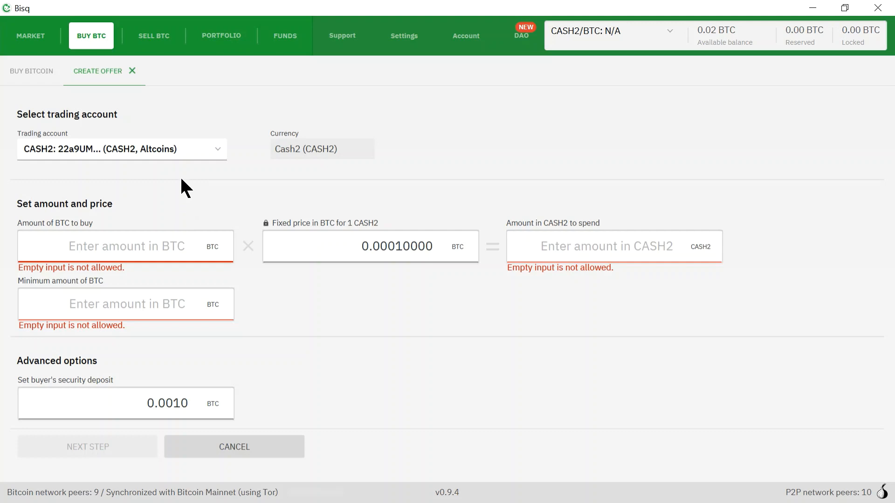
text(.00)
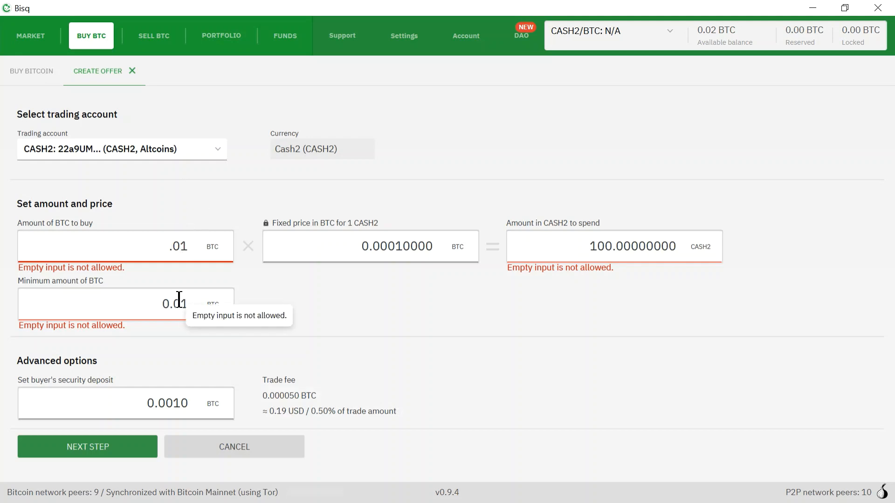
mouse_move(168, 256)
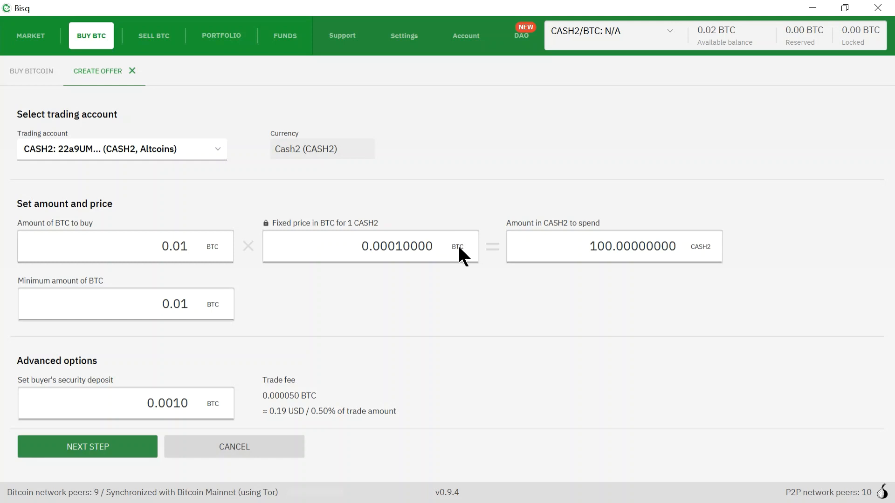
mouse_move(100, 289)
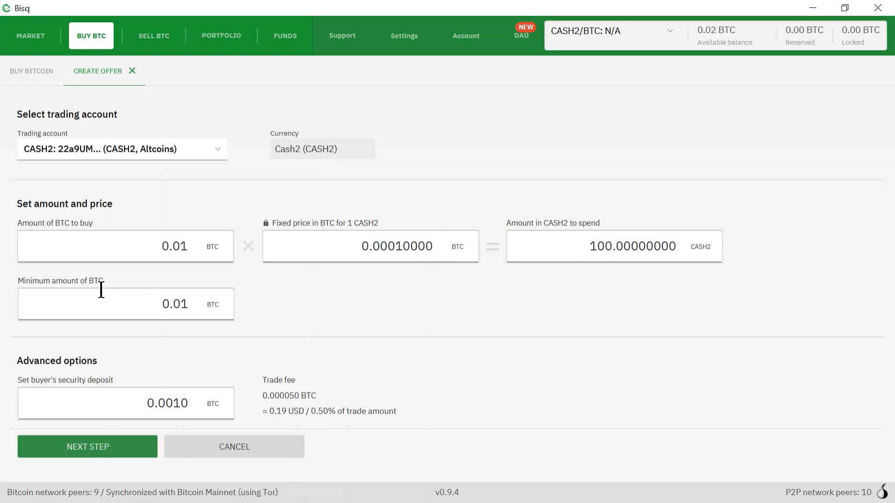
mouse_move(162, 313)
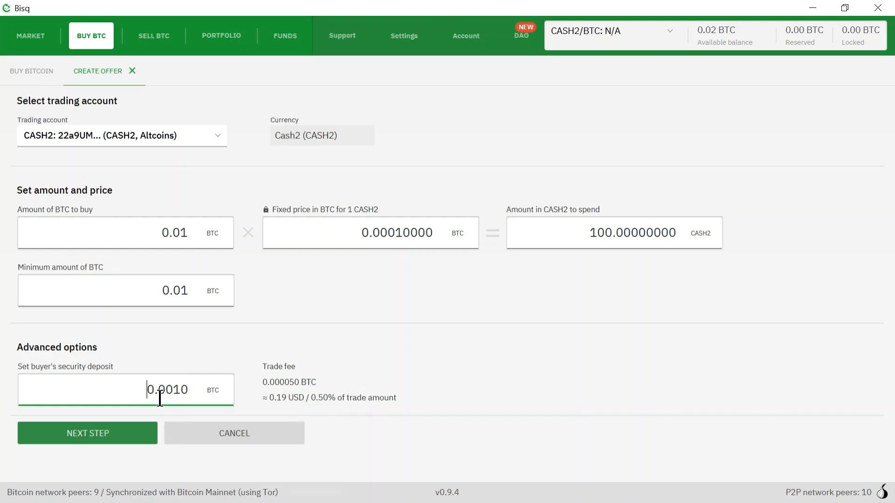
mouse_move(182, 333)
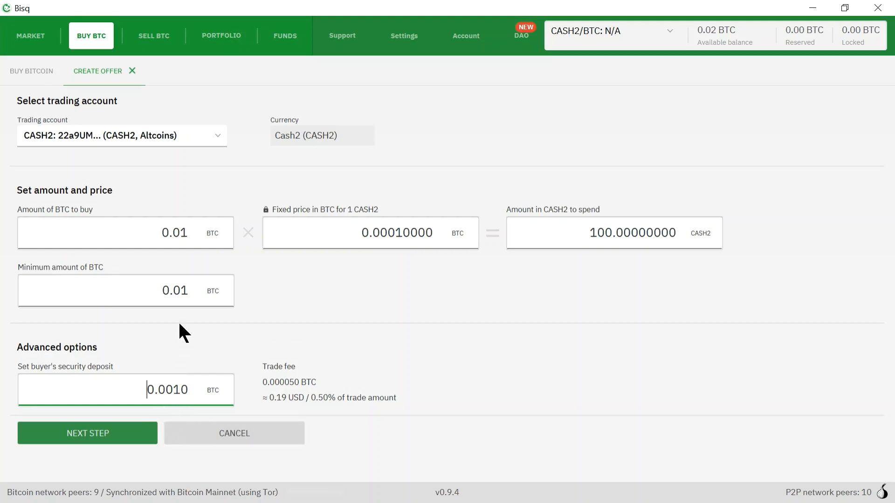
mouse_move(255, 372)
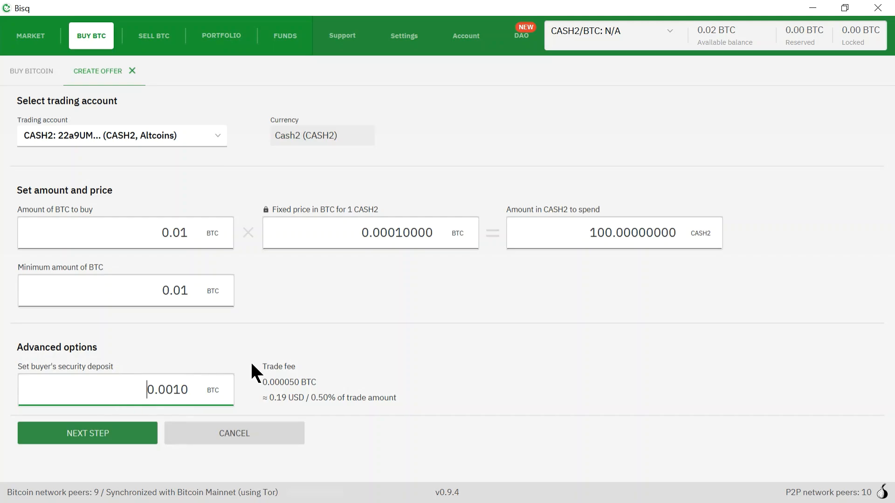
Step: Advance the offer and keep the lower 0.0010 BTC security deposit despite the warning
click(87, 433)
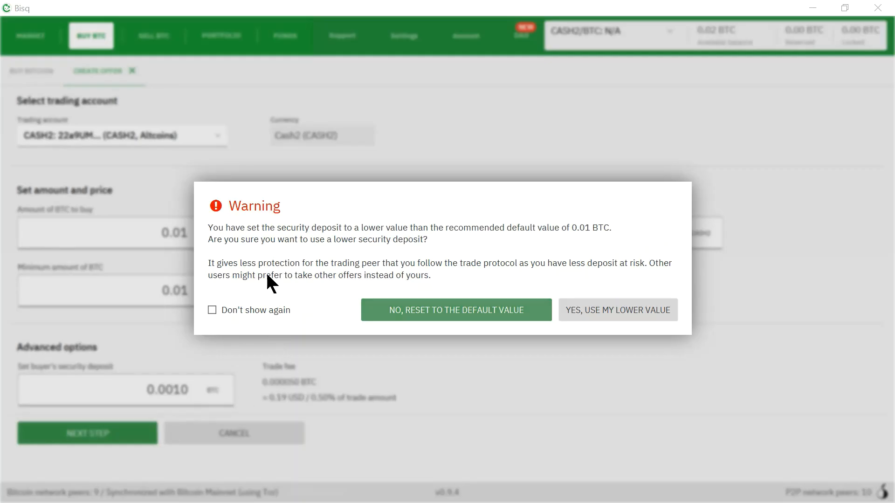
mouse_move(261, 248)
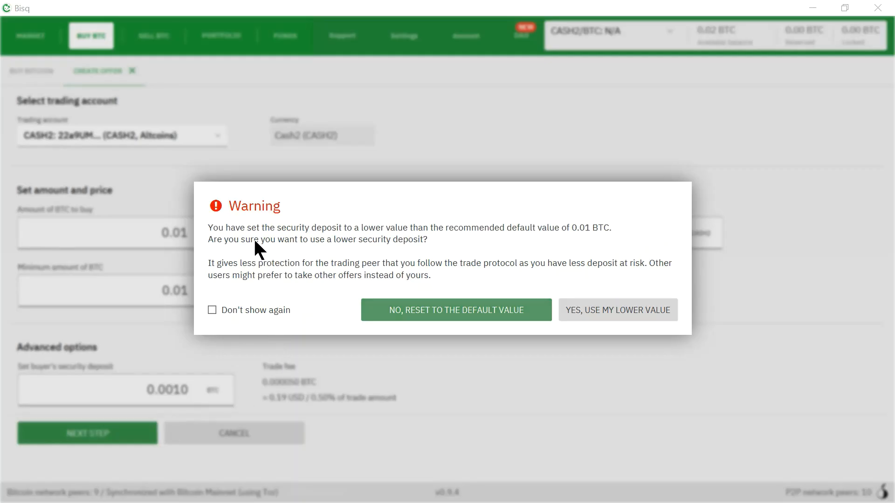
mouse_move(348, 239)
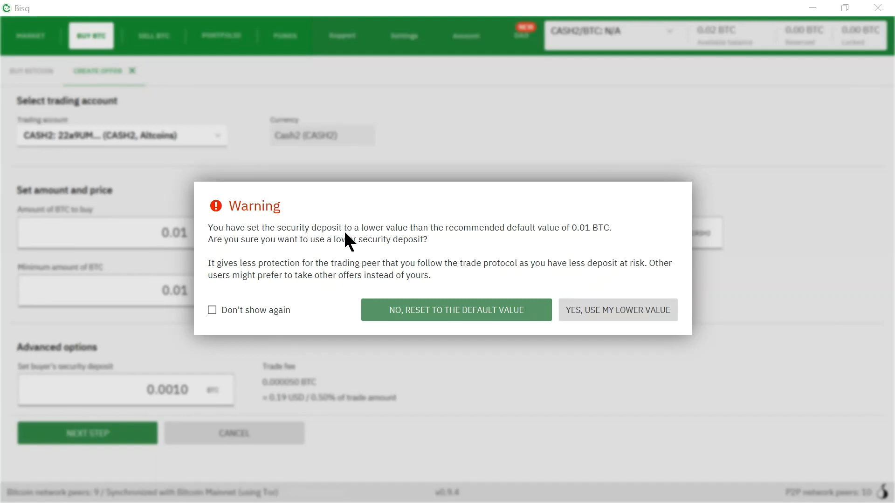
mouse_move(494, 239)
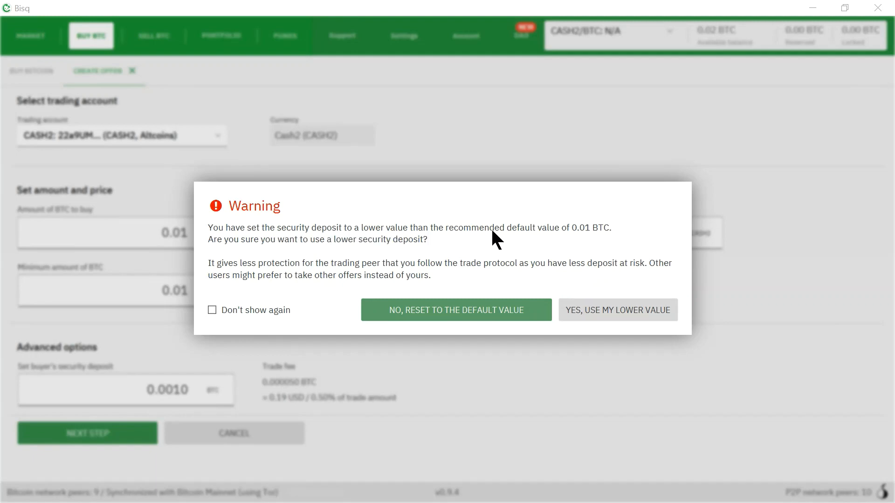
mouse_move(577, 243)
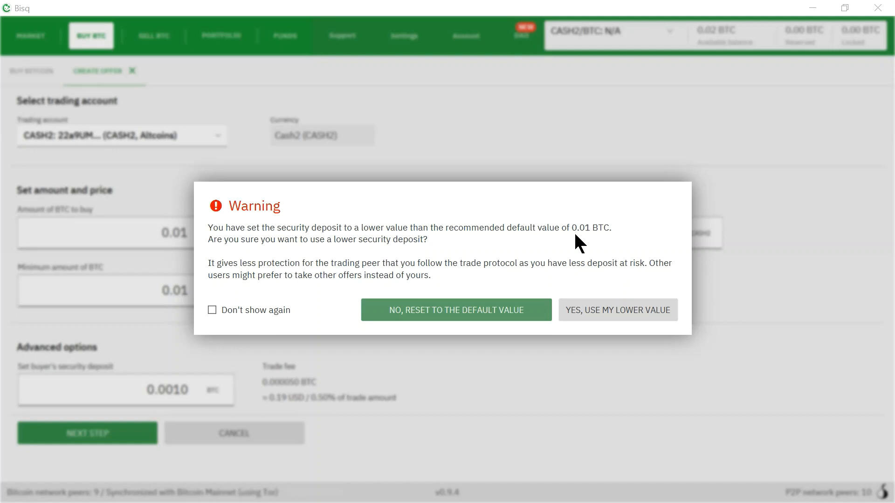
mouse_move(425, 310)
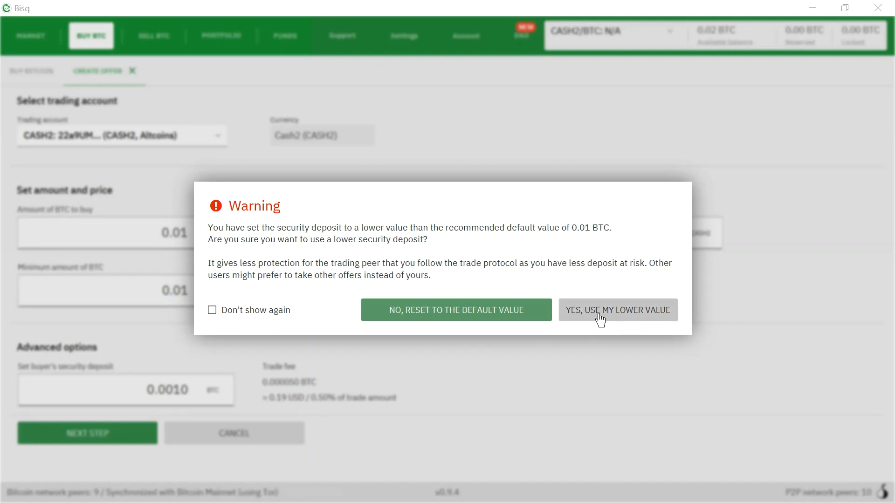
click(616, 310)
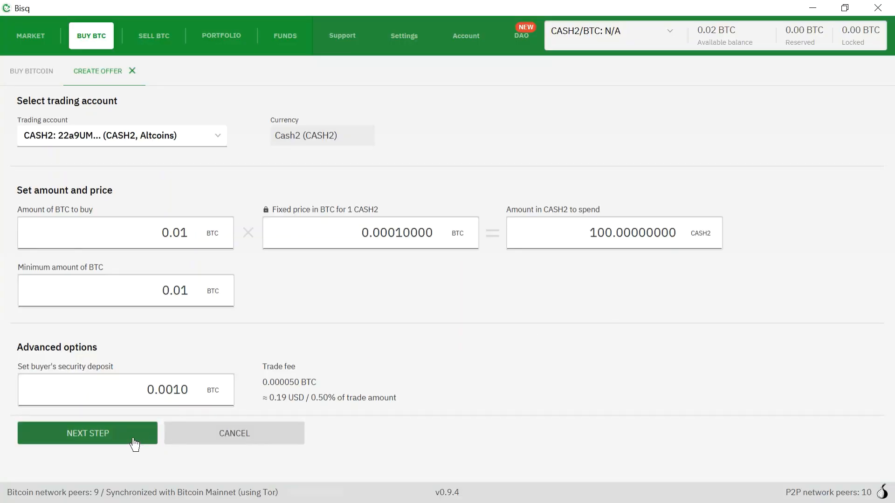
Step: Advance to funding (0.00113320 BTC needed), dismissing the background and funding popups
click(87, 432)
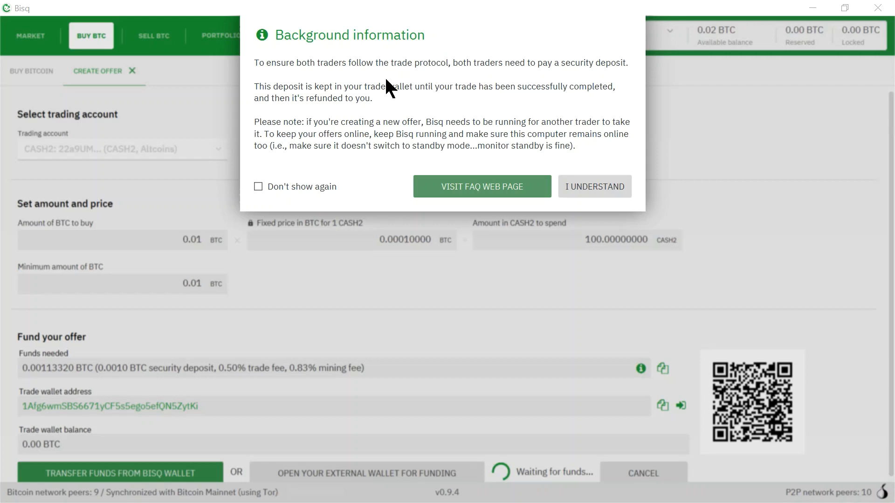
mouse_move(427, 76)
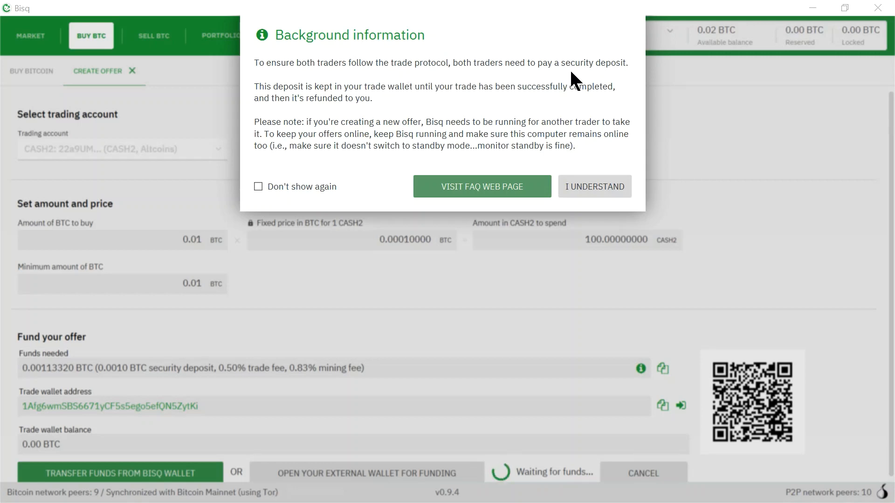
mouse_move(476, 109)
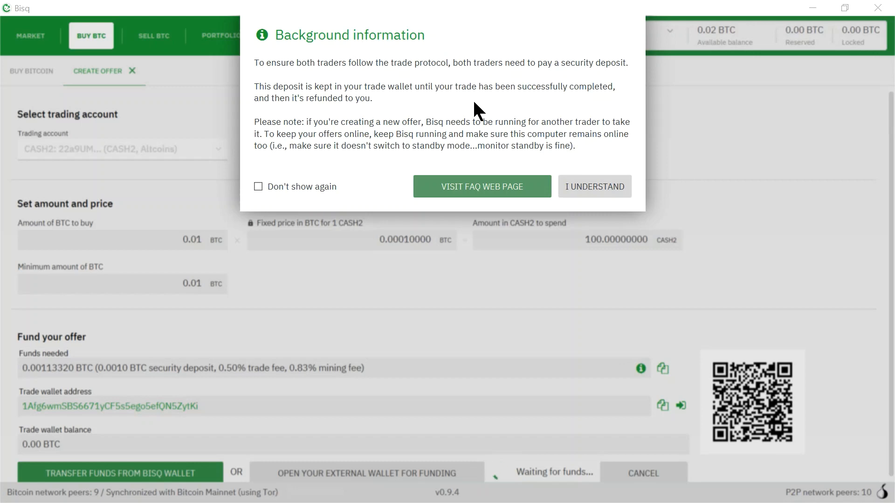
mouse_move(379, 102)
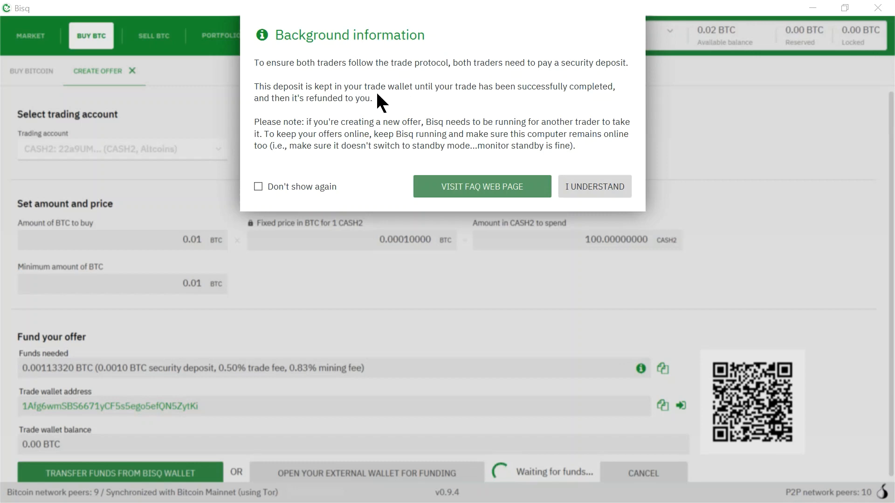
mouse_move(382, 110)
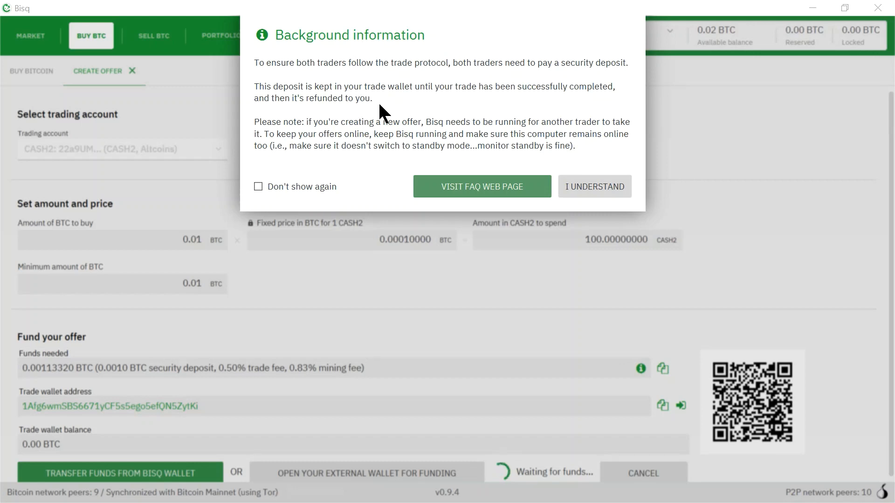
mouse_move(545, 103)
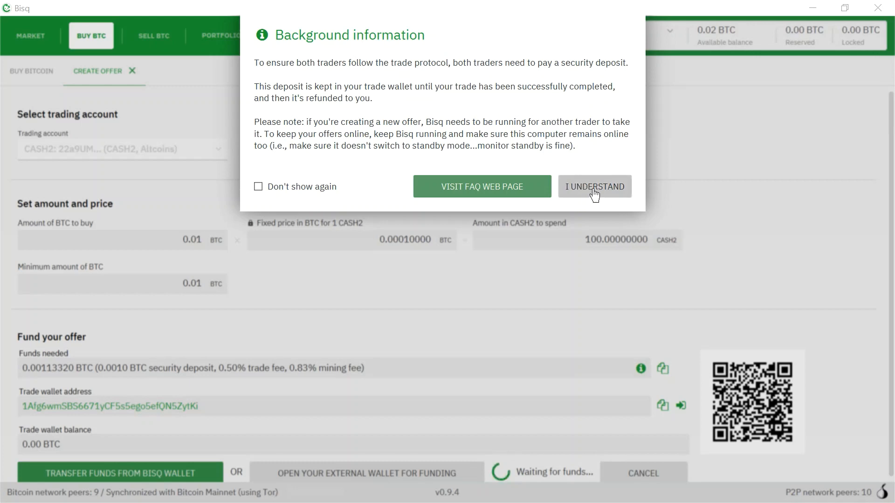
click(593, 186)
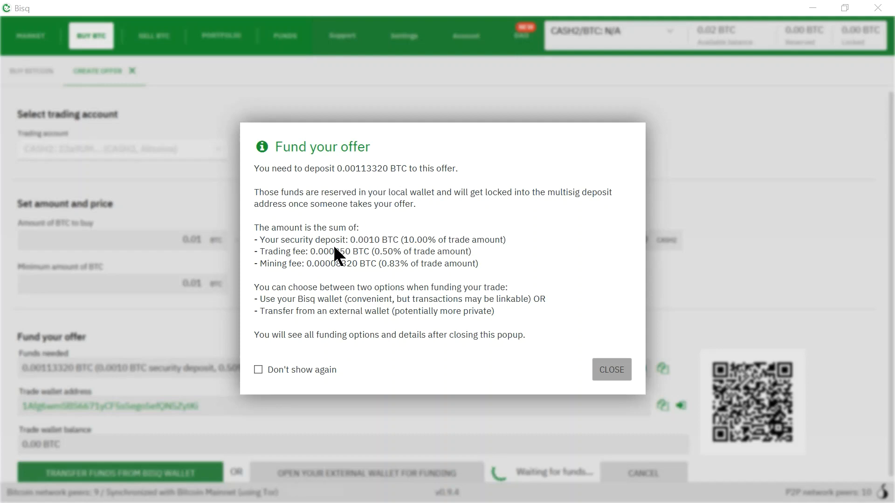
mouse_move(368, 252)
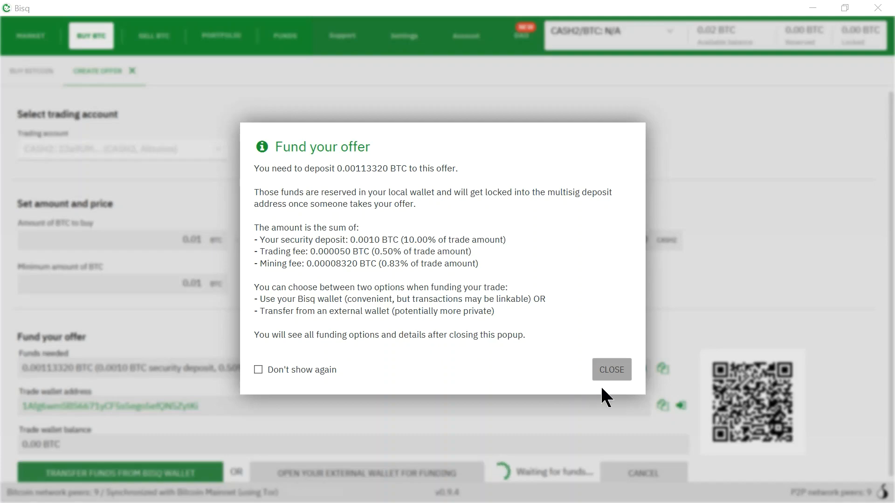
click(609, 369)
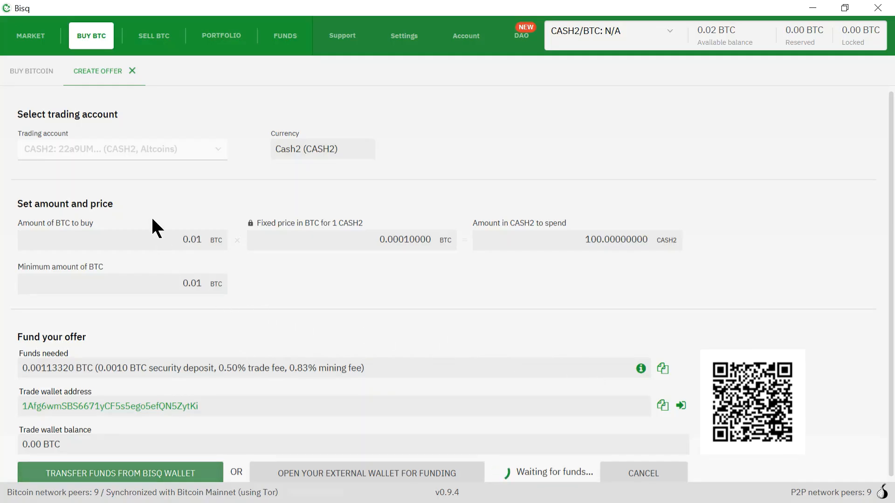
mouse_move(153, 191)
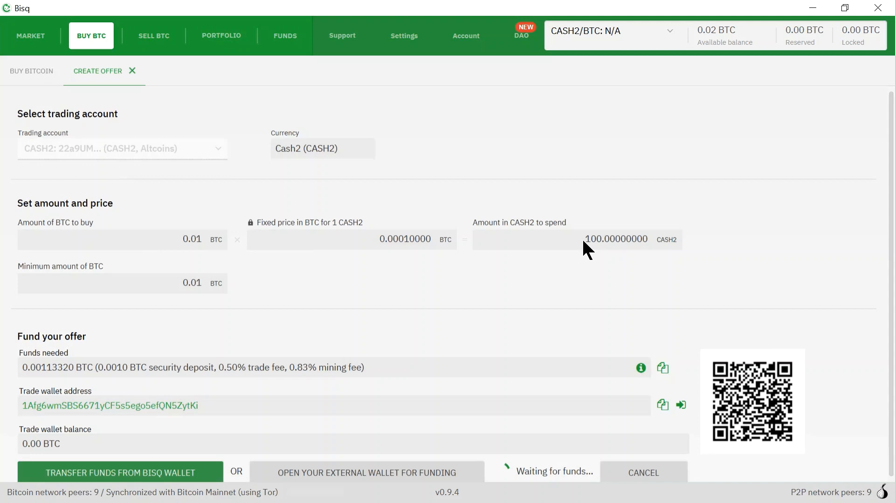
mouse_move(476, 244)
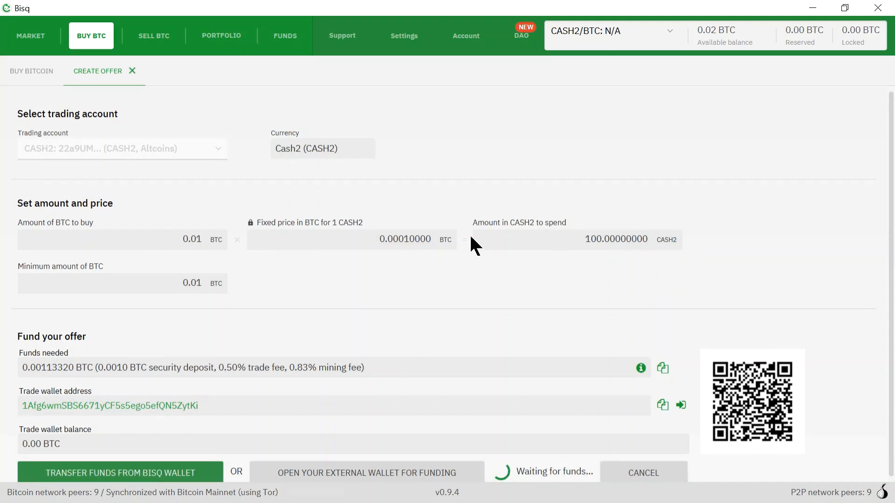
mouse_move(163, 251)
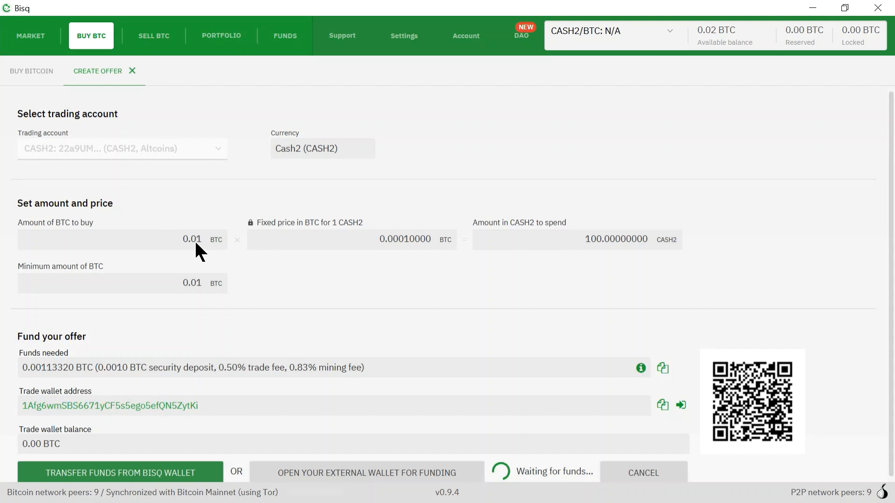
mouse_move(571, 249)
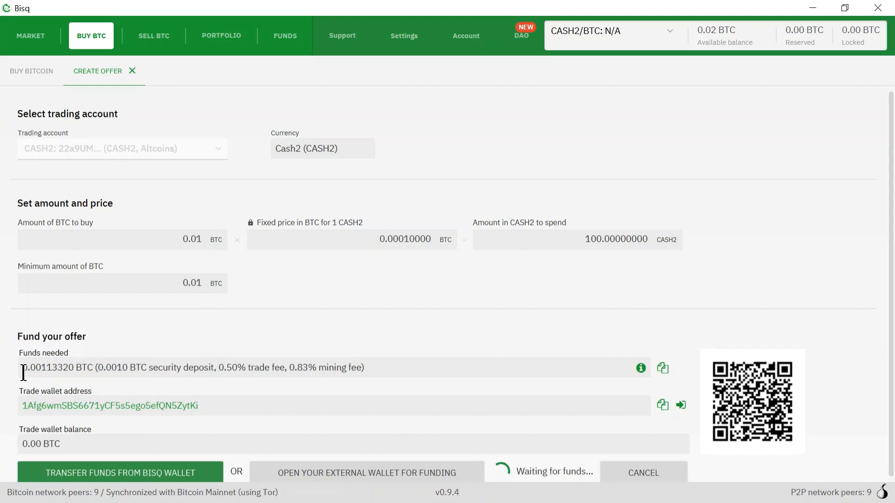
double_click(48, 368)
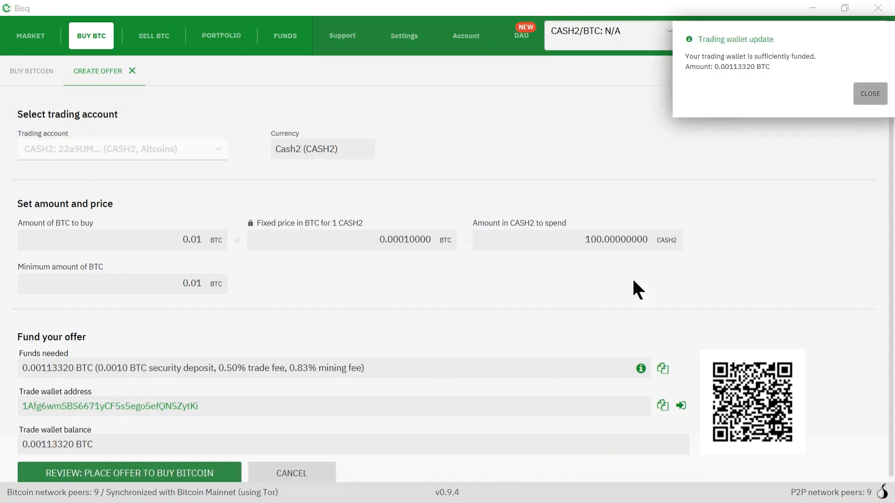
mouse_move(733, 65)
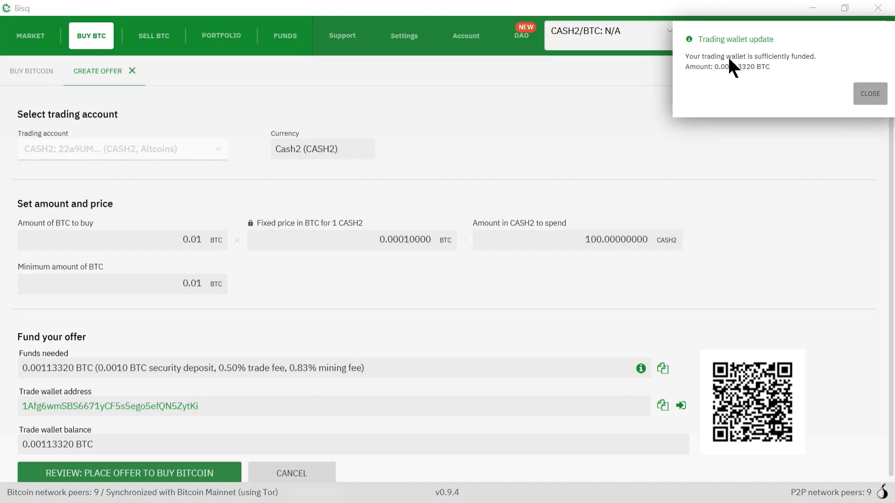
mouse_move(721, 85)
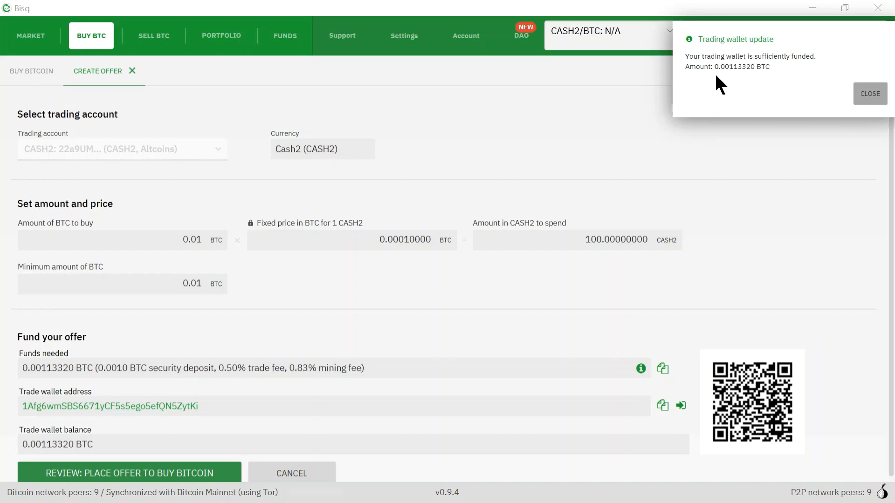
Step: Dismiss the wallet funded notice and open the offer review summary
click(870, 94)
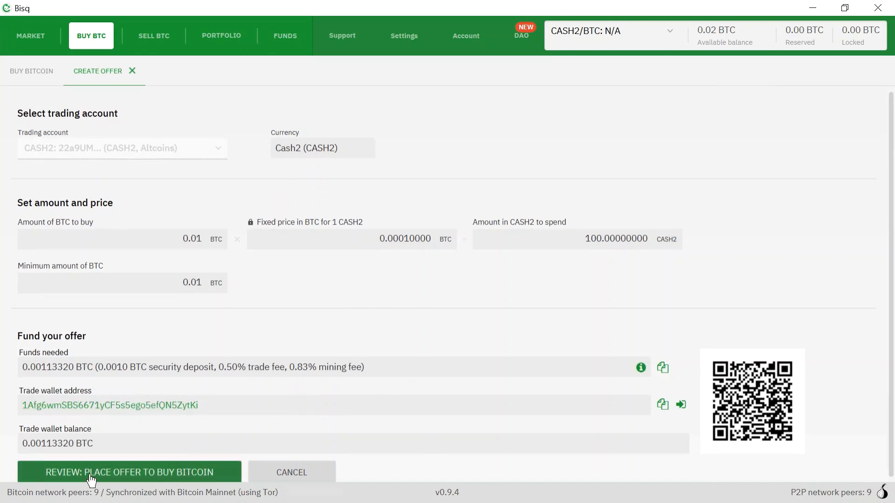
mouse_move(130, 478)
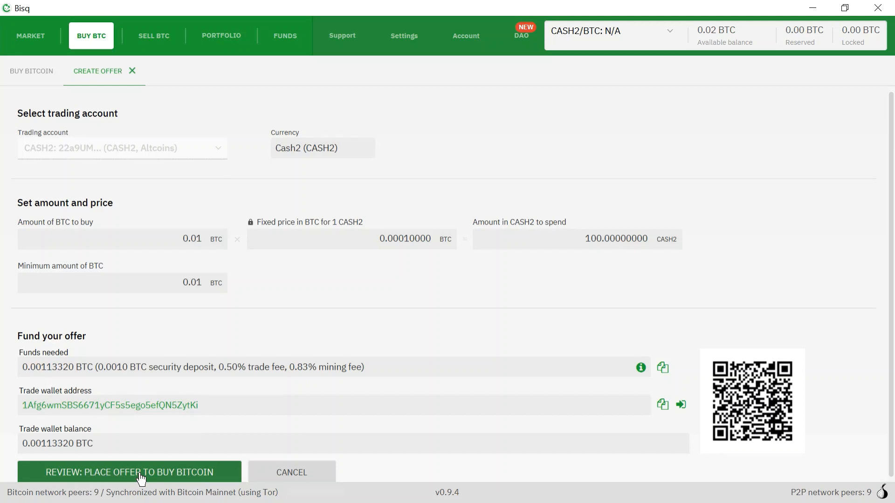
click(129, 472)
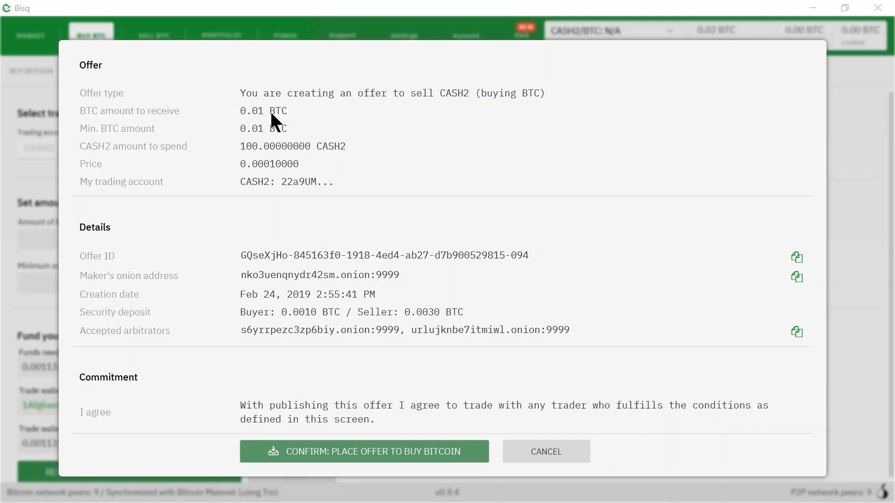
mouse_move(333, 111)
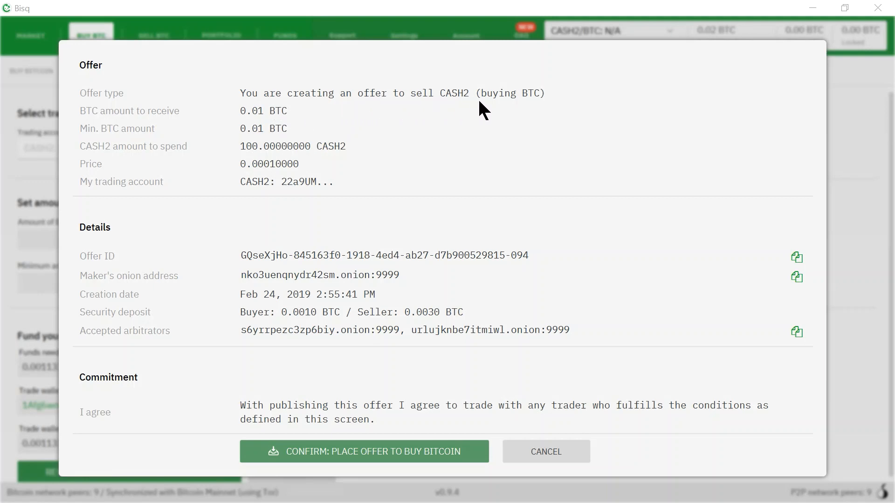
mouse_move(217, 123)
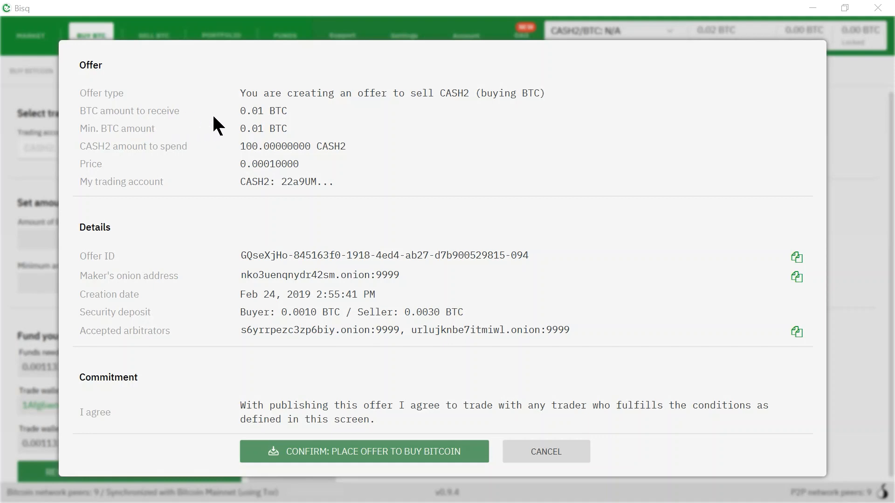
mouse_move(259, 126)
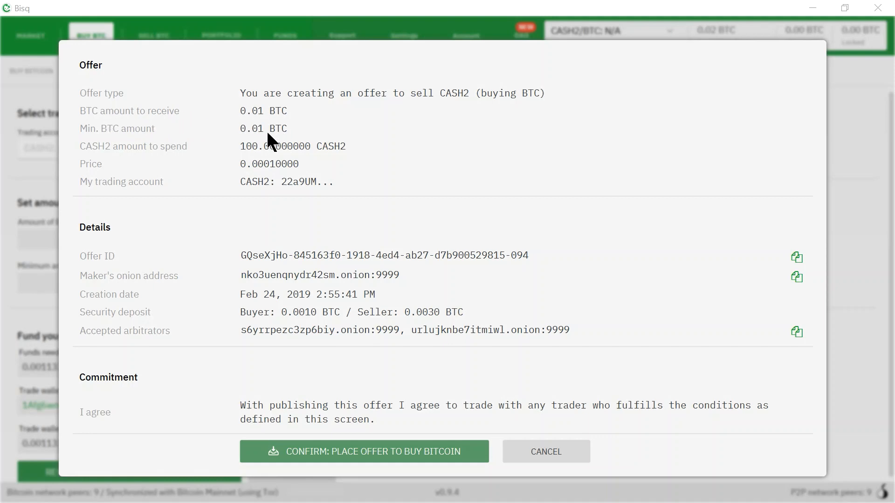
mouse_move(159, 162)
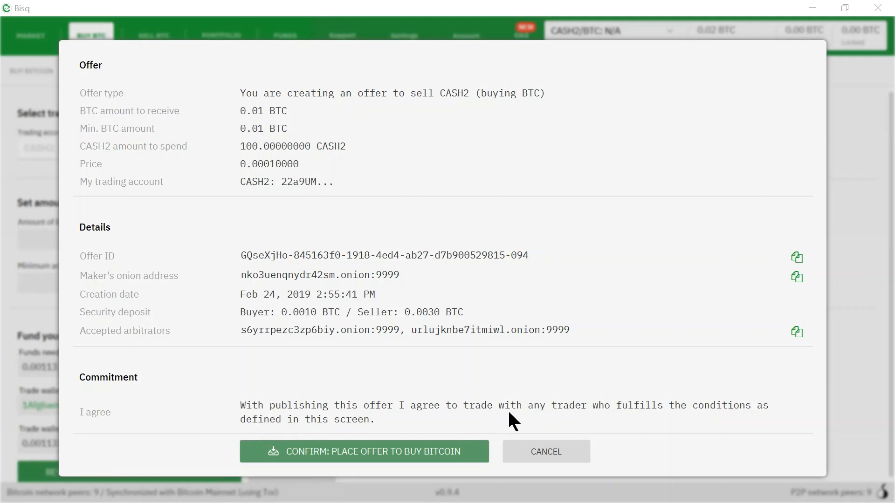
mouse_move(588, 375)
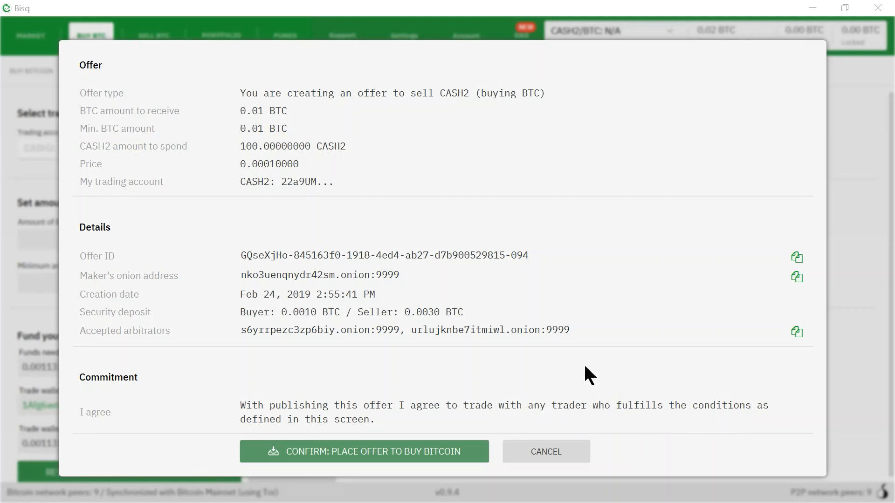
mouse_move(444, 382)
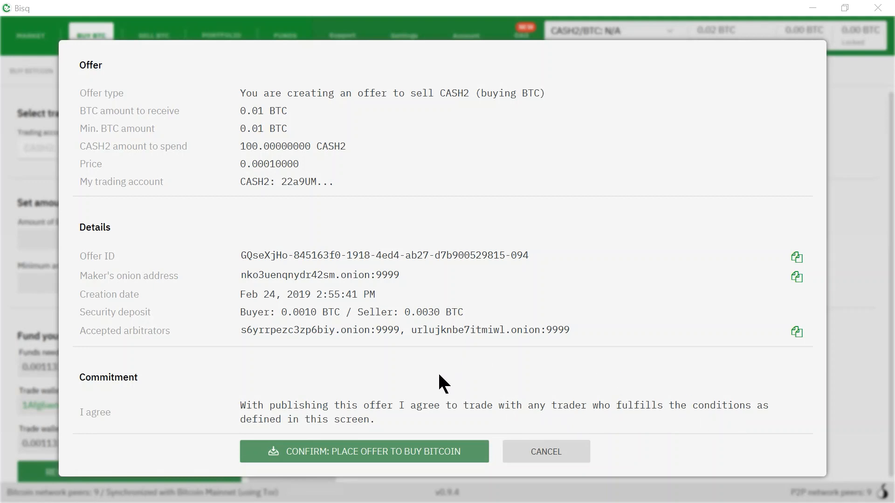
mouse_move(668, 382)
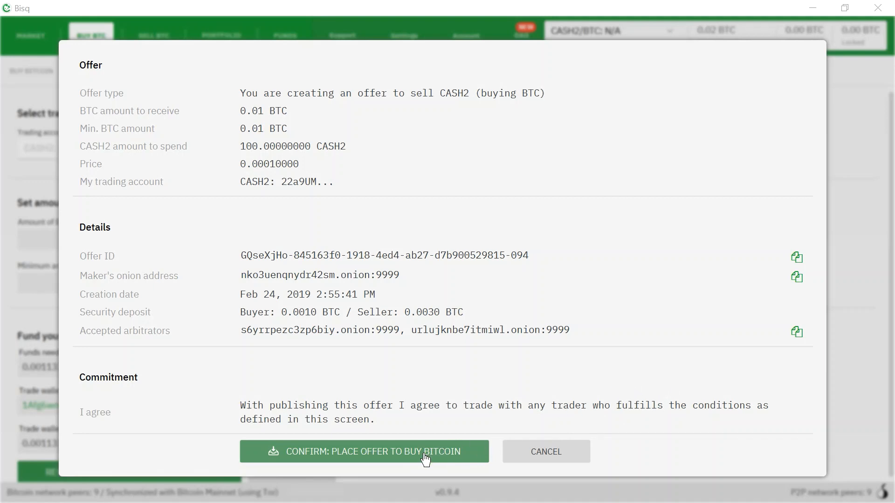
mouse_move(419, 457)
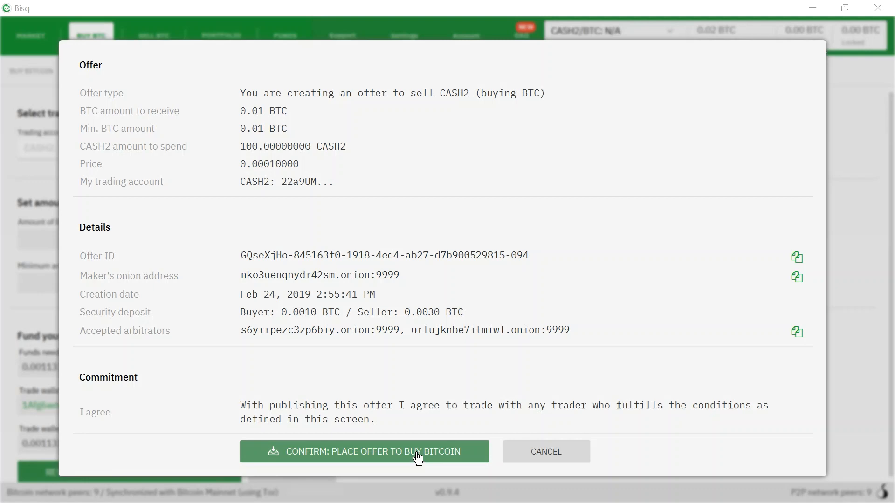
Step: Confirm placing the 100 CASH2 for 0.01 BTC offer to publish it
click(363, 451)
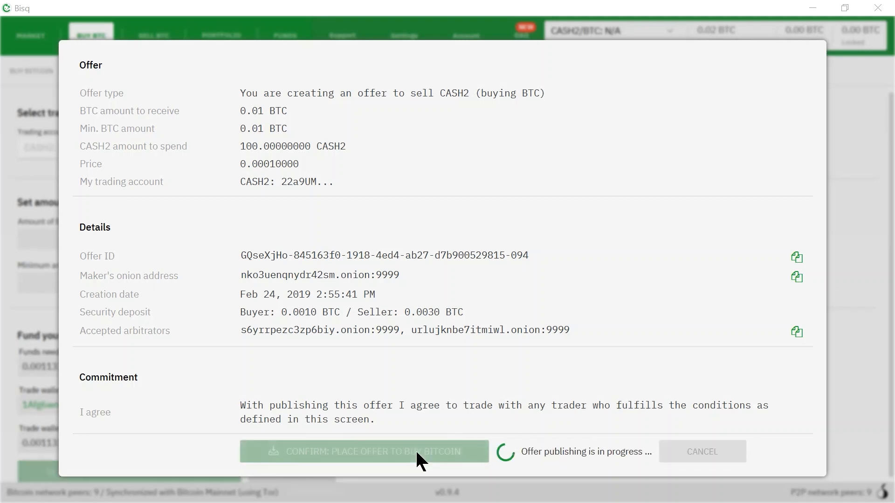
mouse_move(509, 357)
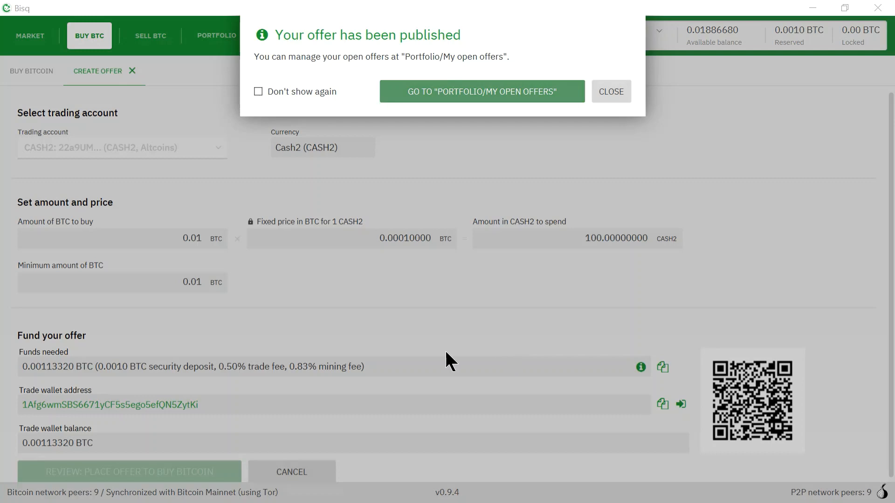
mouse_move(435, 52)
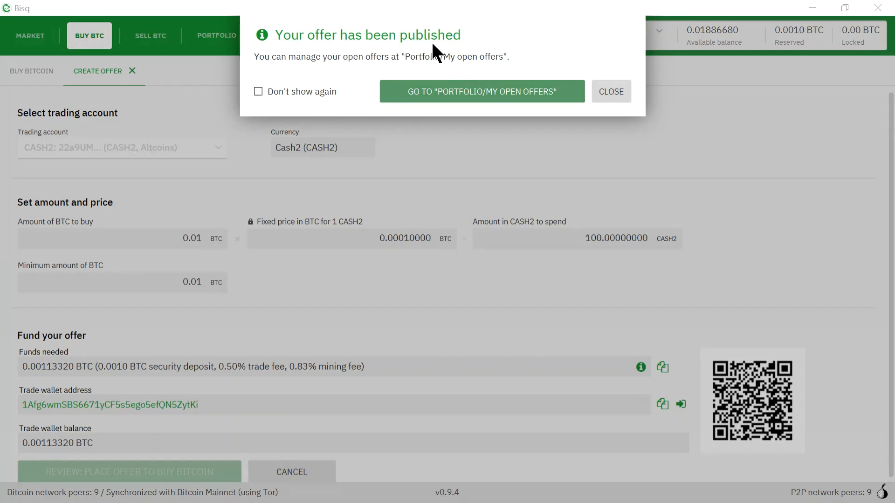
mouse_move(355, 71)
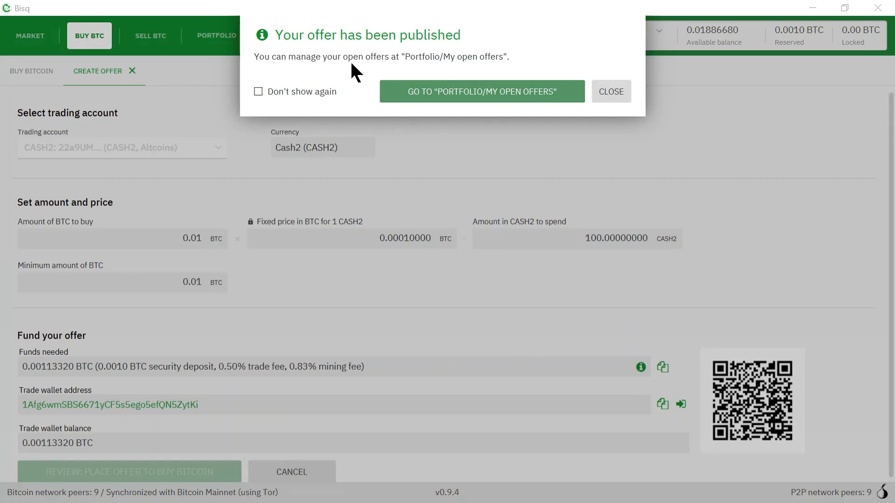
mouse_move(425, 73)
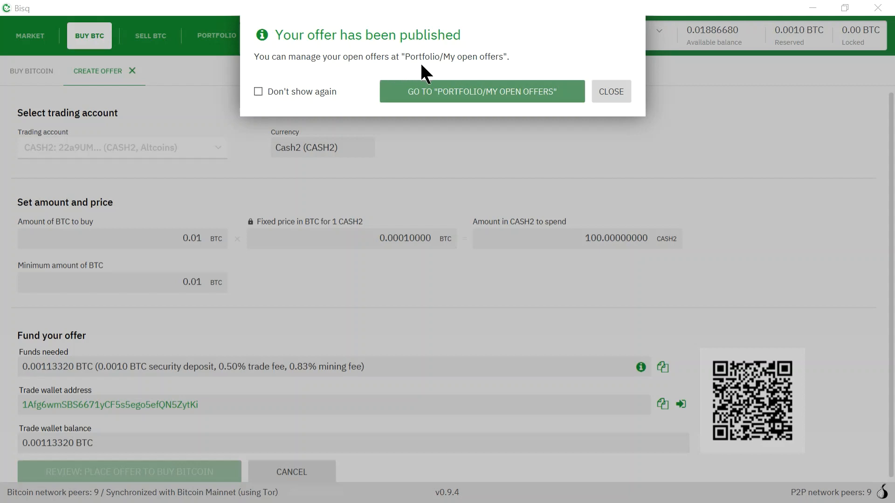
mouse_move(483, 79)
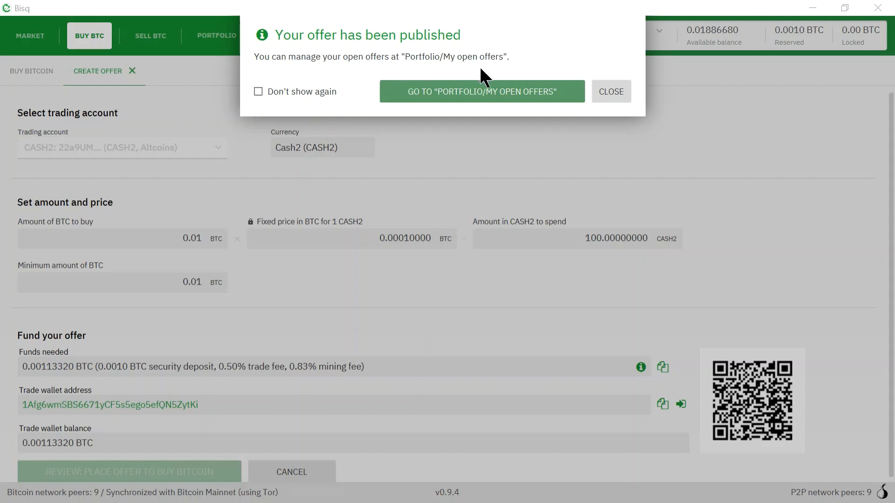
mouse_move(422, 100)
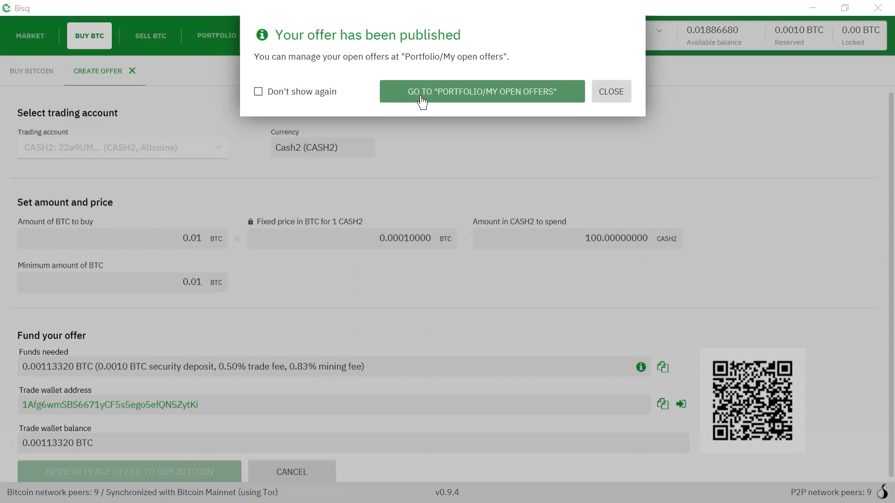
mouse_move(483, 99)
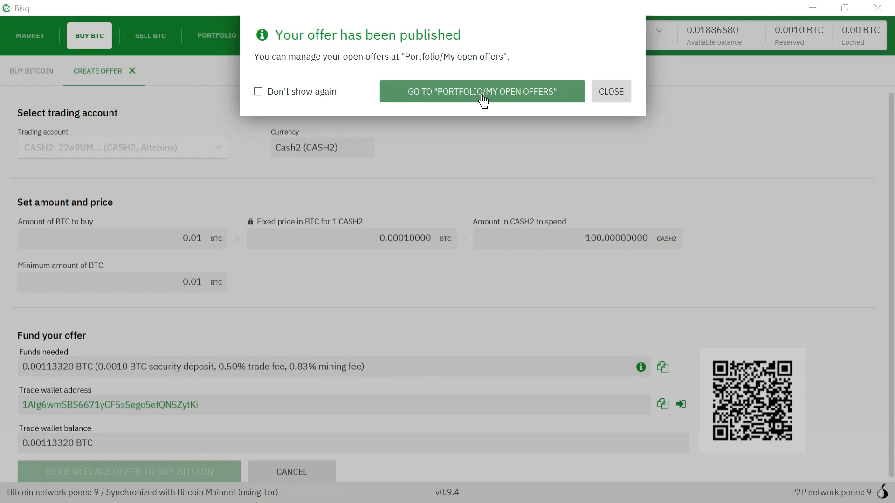
Step: Go to Portfolio open offers to check the enabled 100 CASH2 offer
click(481, 92)
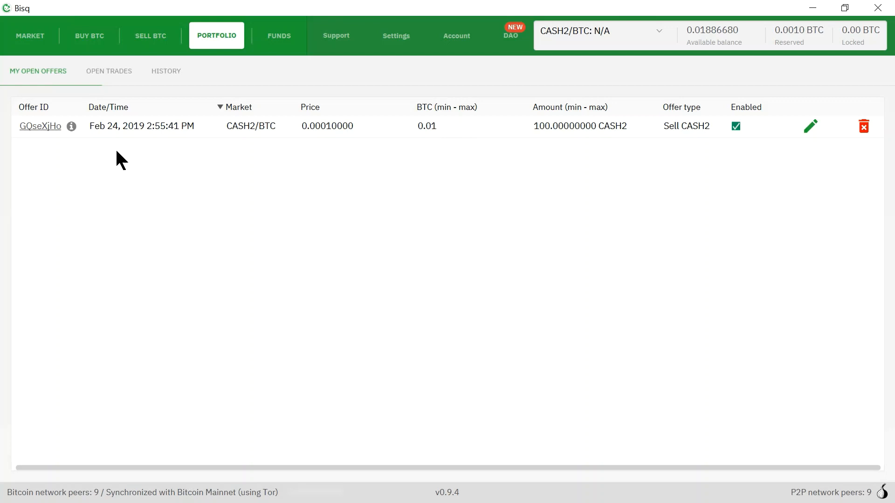
mouse_move(180, 148)
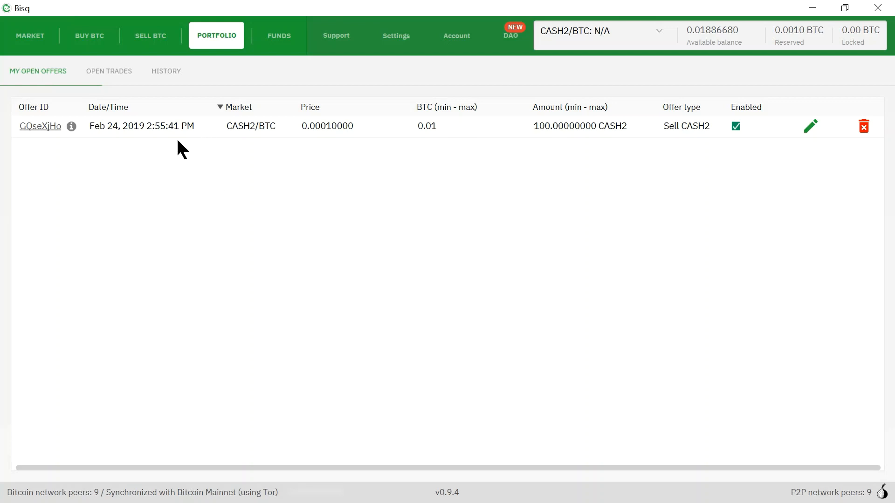
mouse_move(582, 139)
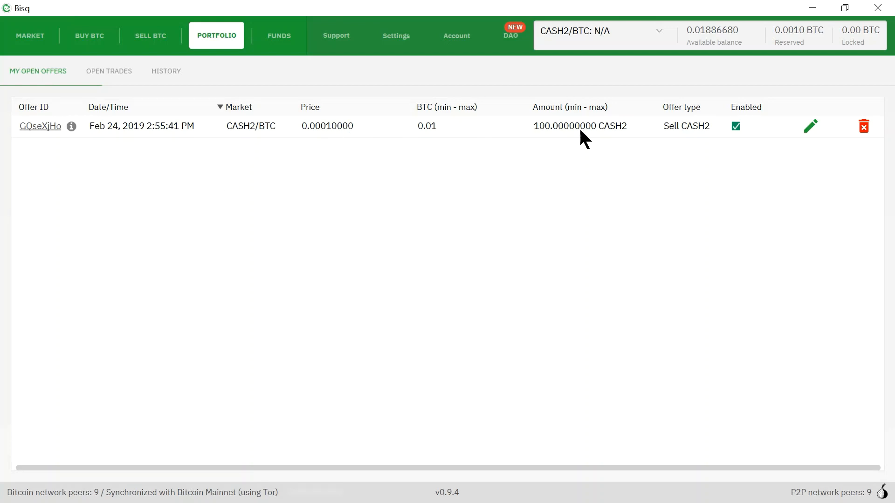
mouse_move(290, 114)
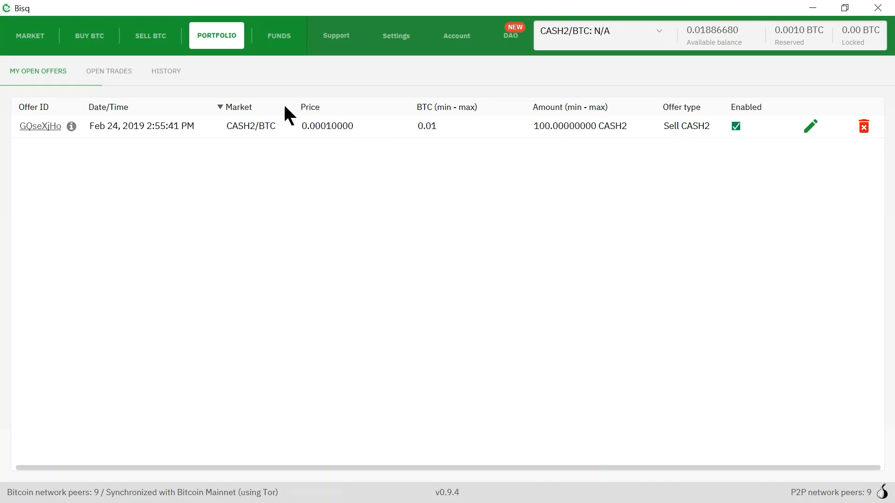
mouse_move(89, 43)
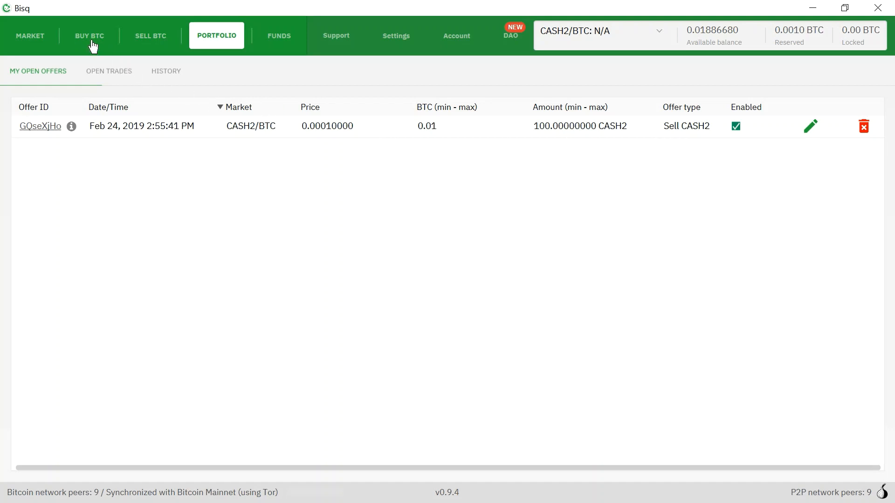
Step: Browse Buy BTC, then Sell BTC offers to find the 0.01 BTC / 100 CASH2 listing
click(89, 36)
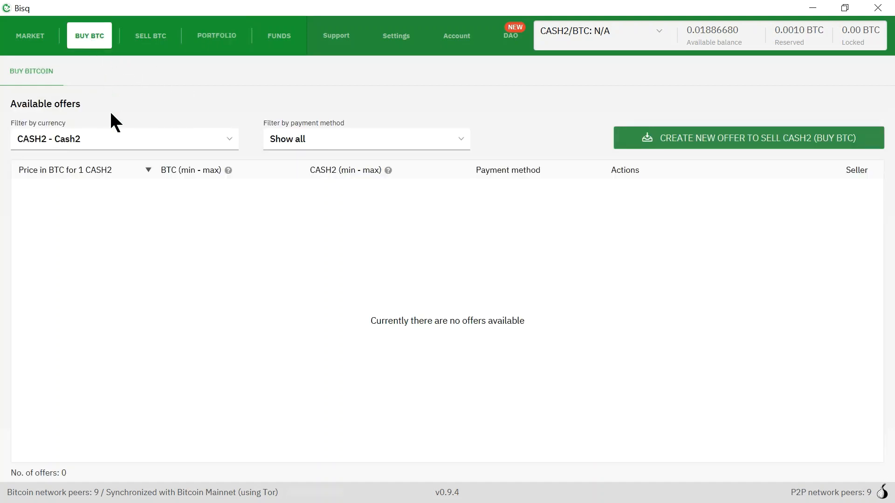
click(124, 138)
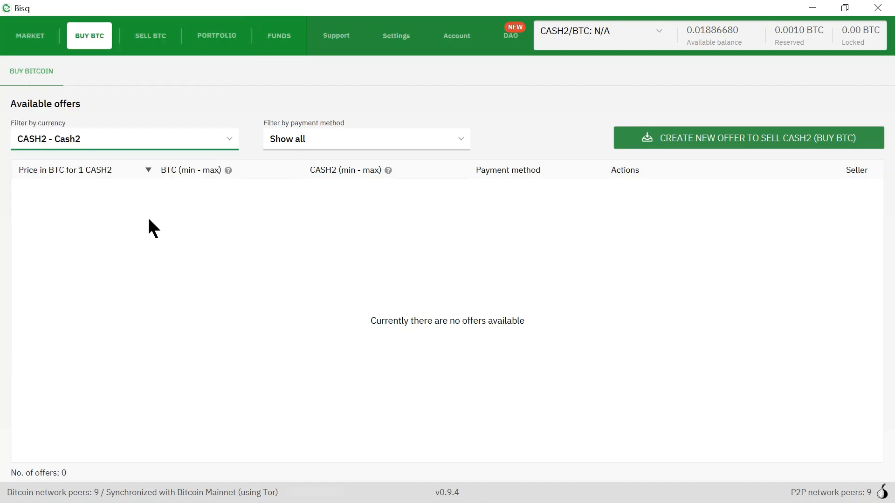
click(150, 36)
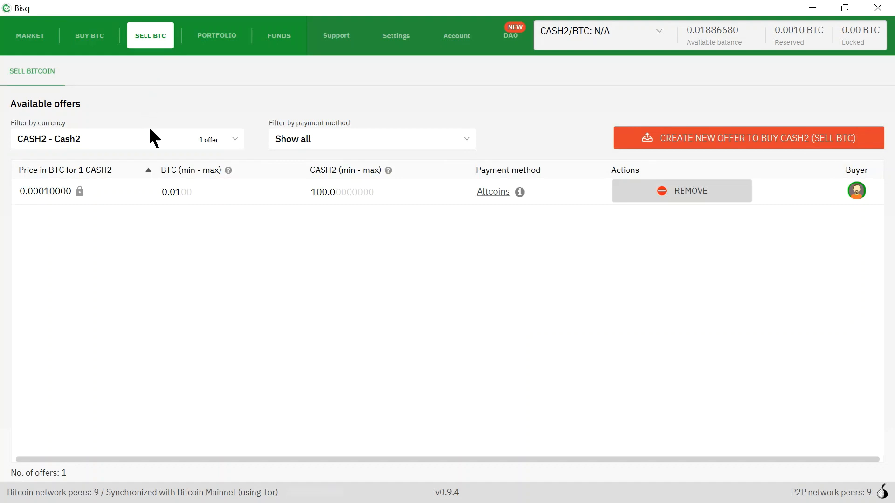
mouse_move(148, 52)
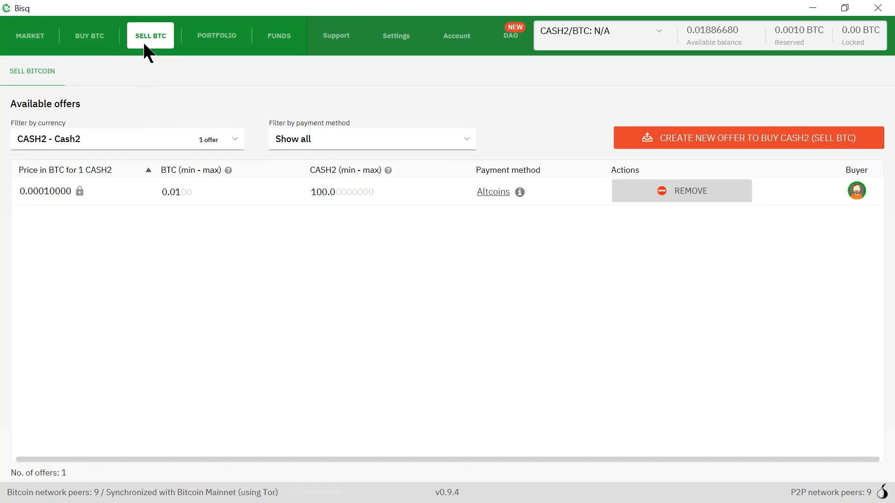
mouse_move(97, 213)
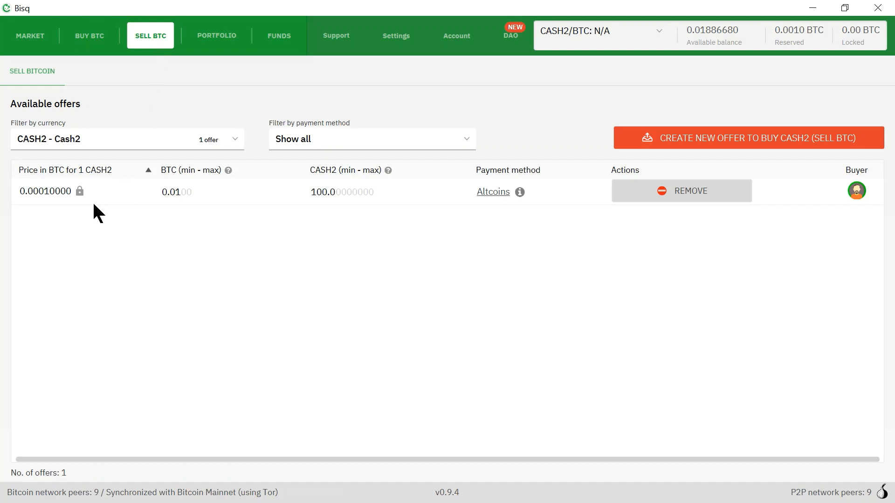
mouse_move(374, 211)
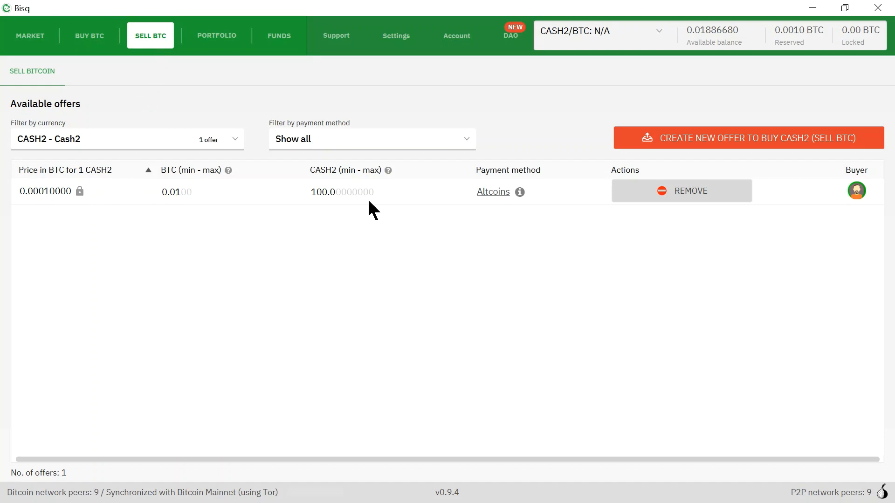
mouse_move(280, 197)
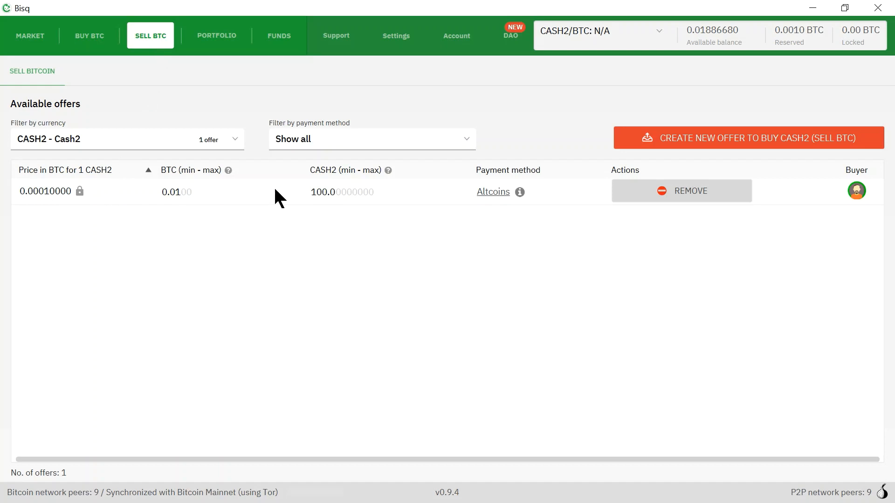
mouse_move(174, 206)
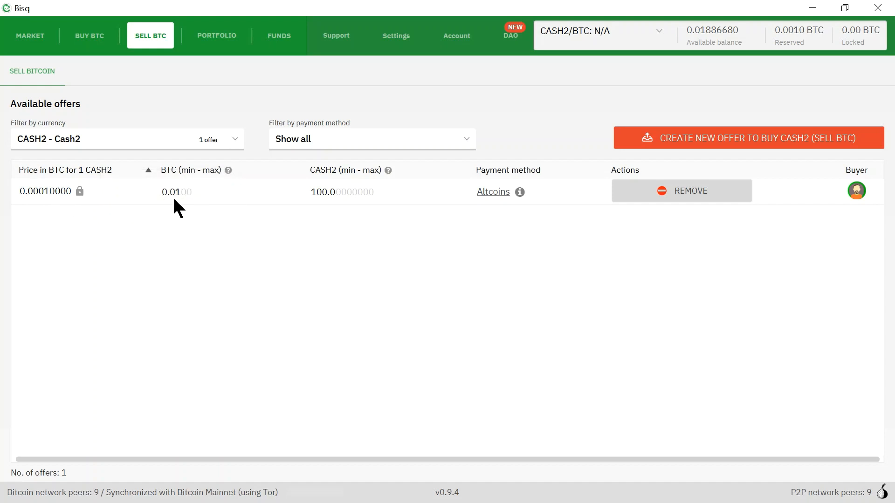
mouse_move(593, 219)
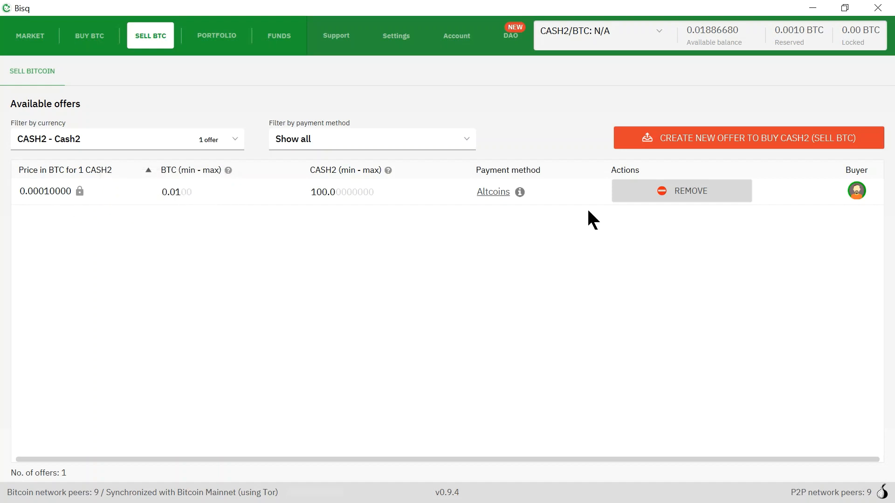
mouse_move(511, 123)
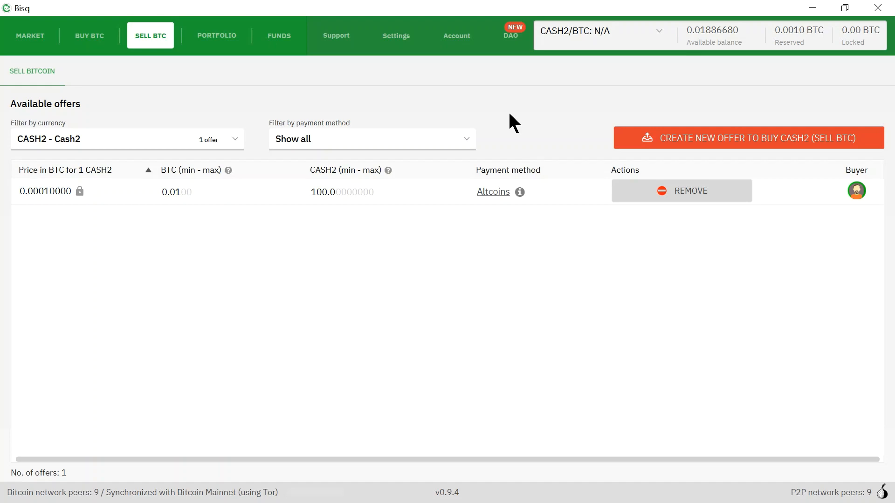